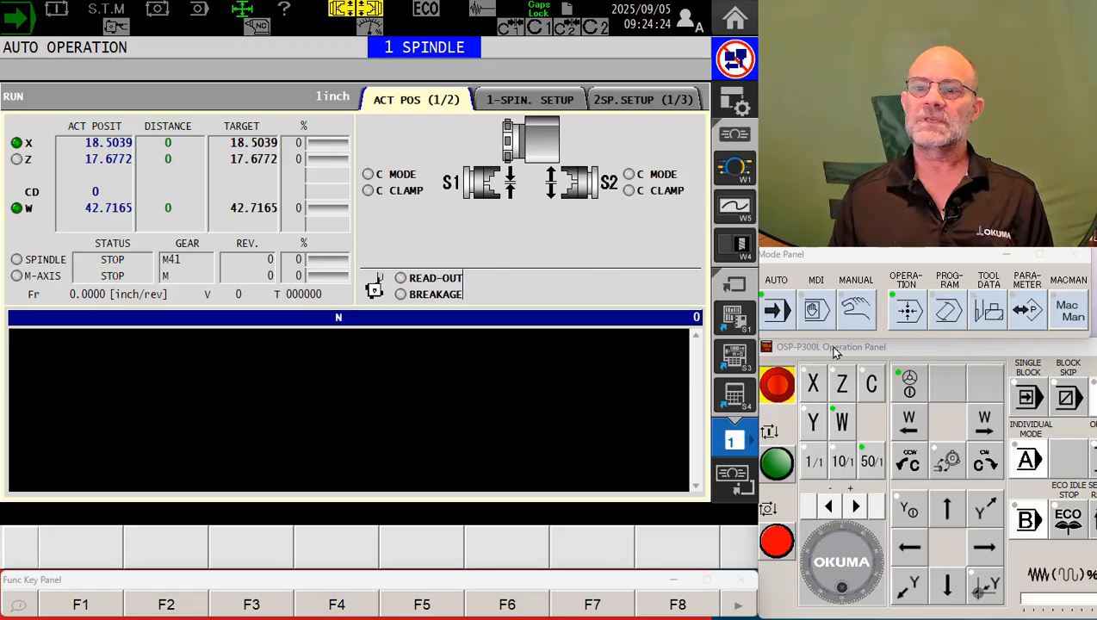
{"action": "mouse_move", "coordinate": [948, 312]}
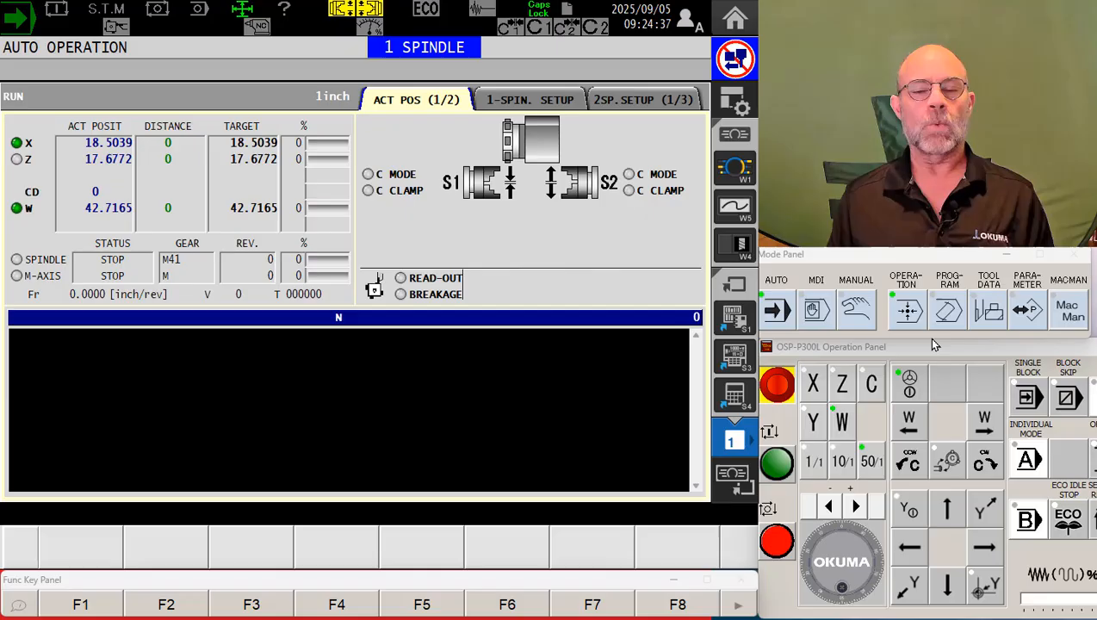
{"action": "mouse_move", "coordinate": [924, 330]}
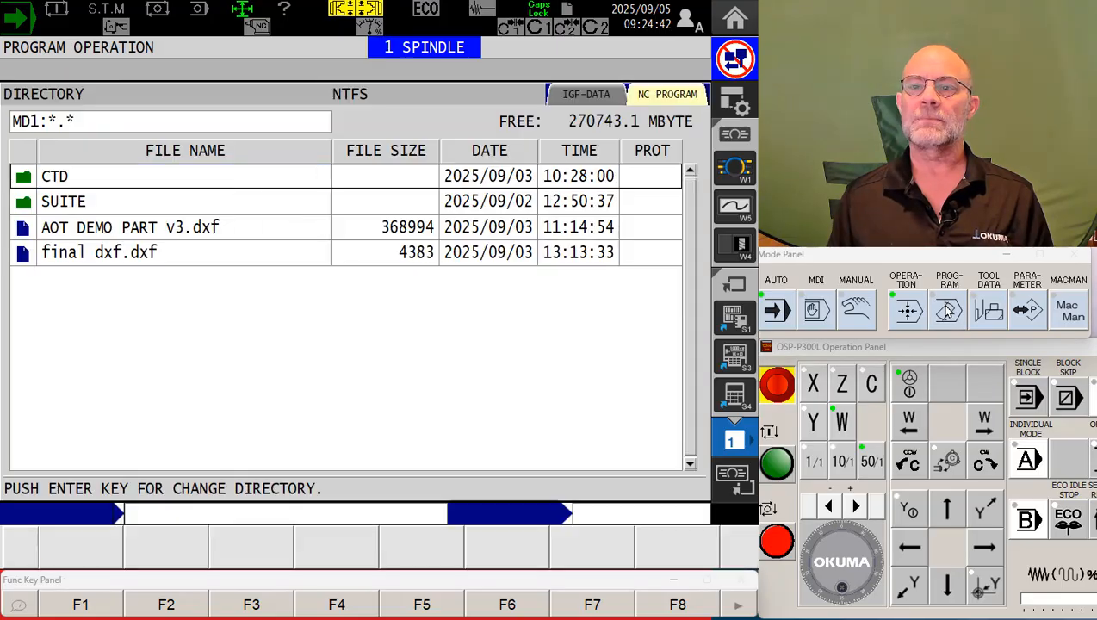
Step: Activate the NC program directory list to bring up its file functions
{"action": "left_click", "coordinate": [54, 176]}
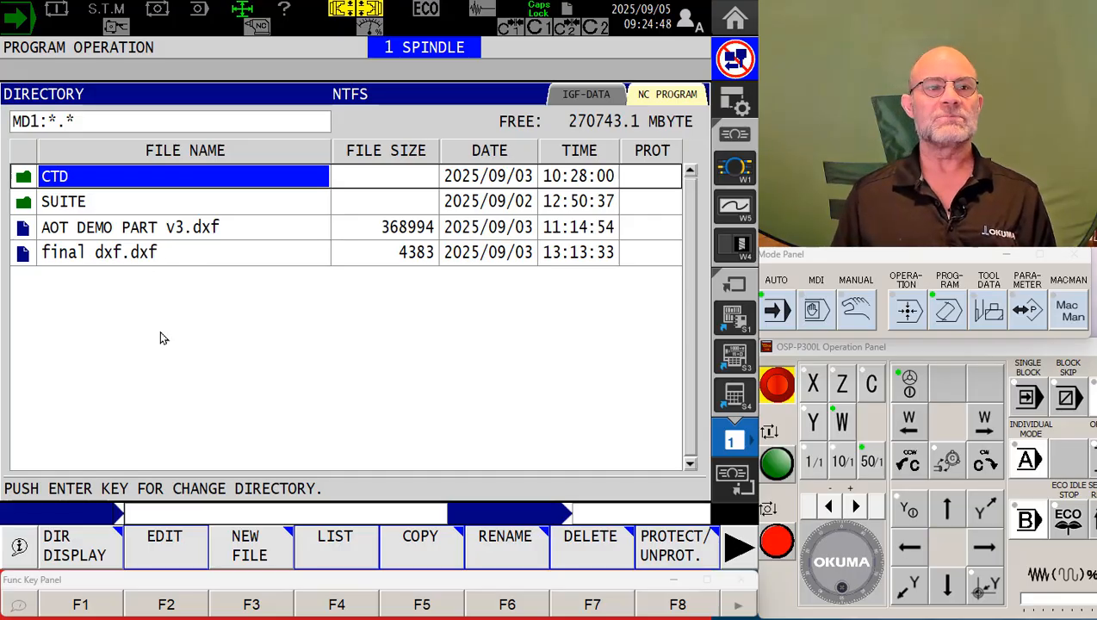
{"action": "mouse_move", "coordinate": [296, 396]}
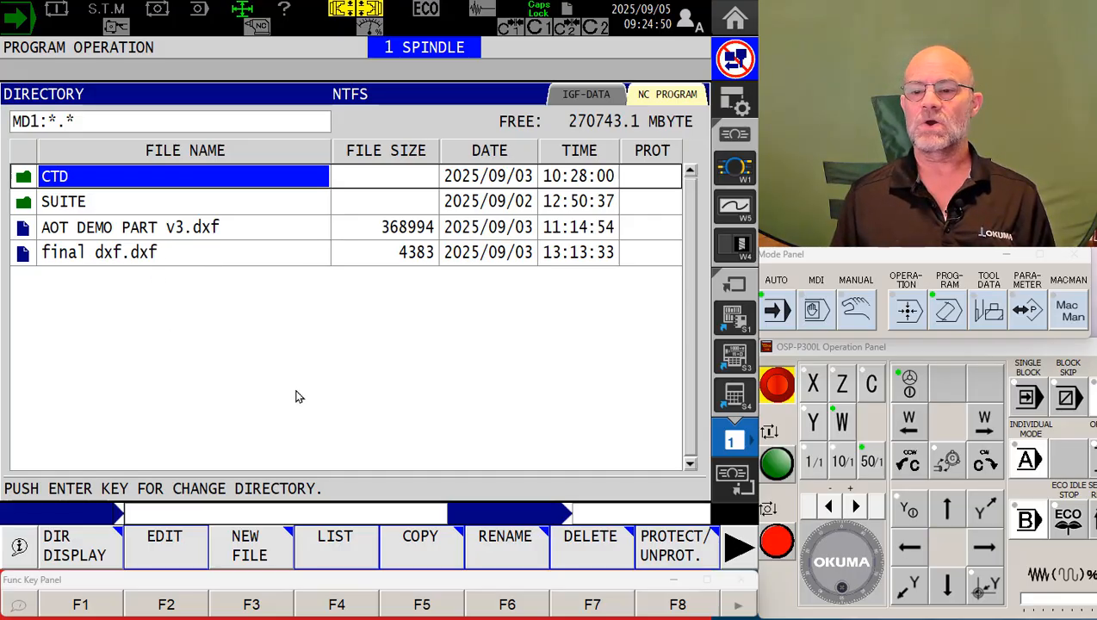
{"action": "mouse_move", "coordinate": [200, 267]}
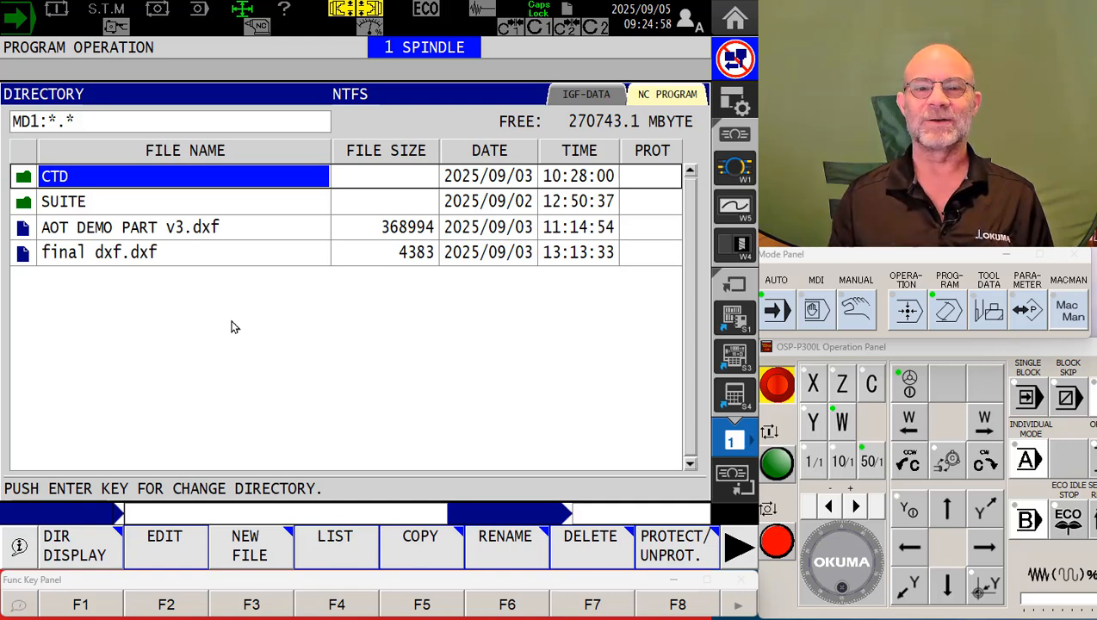
{"action": "mouse_move", "coordinate": [375, 344]}
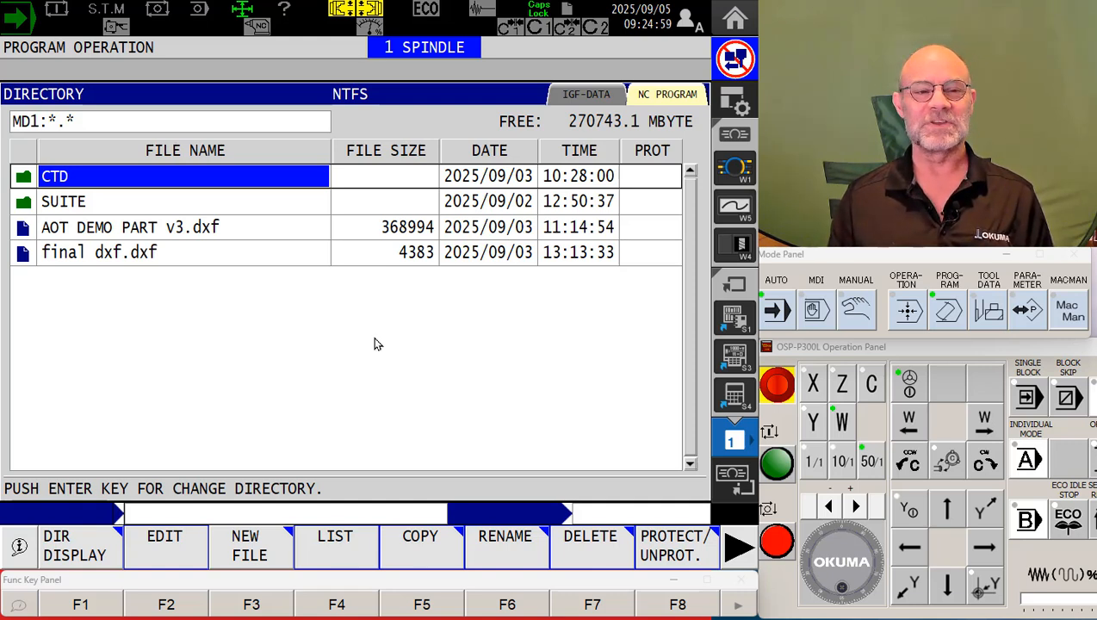
{"action": "mouse_move", "coordinate": [211, 355]}
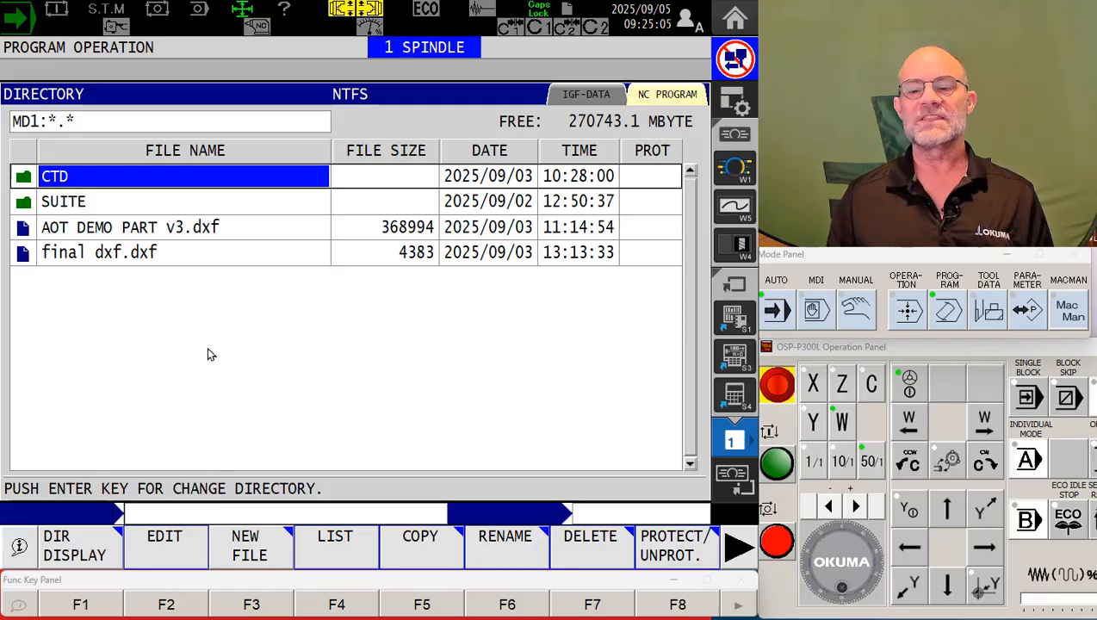
{"action": "mouse_move", "coordinate": [399, 389]}
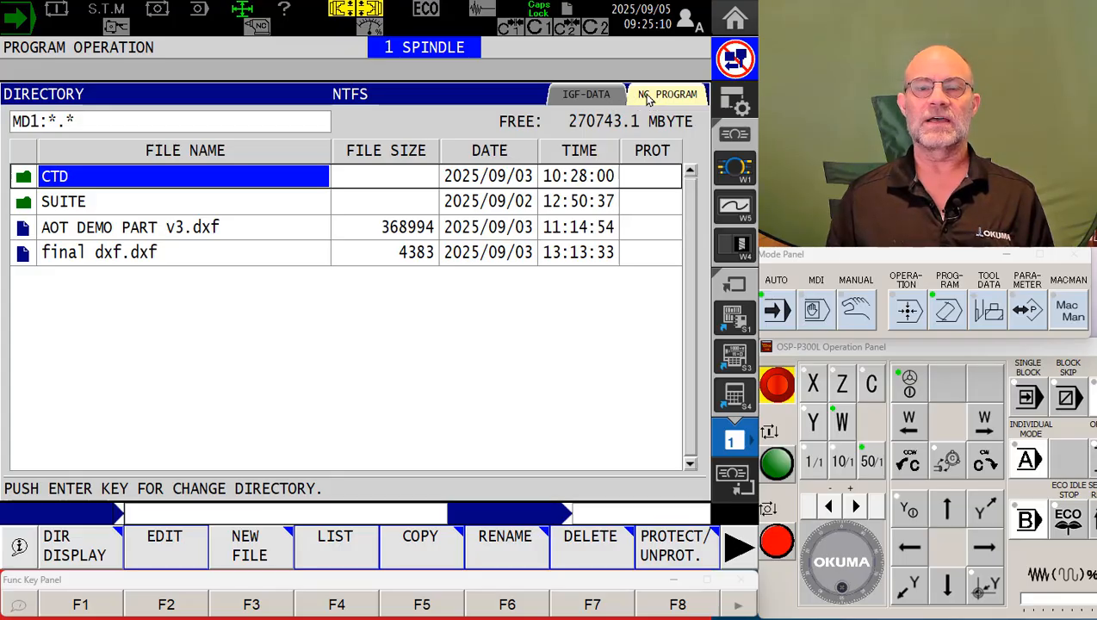
{"action": "mouse_move", "coordinate": [657, 102]}
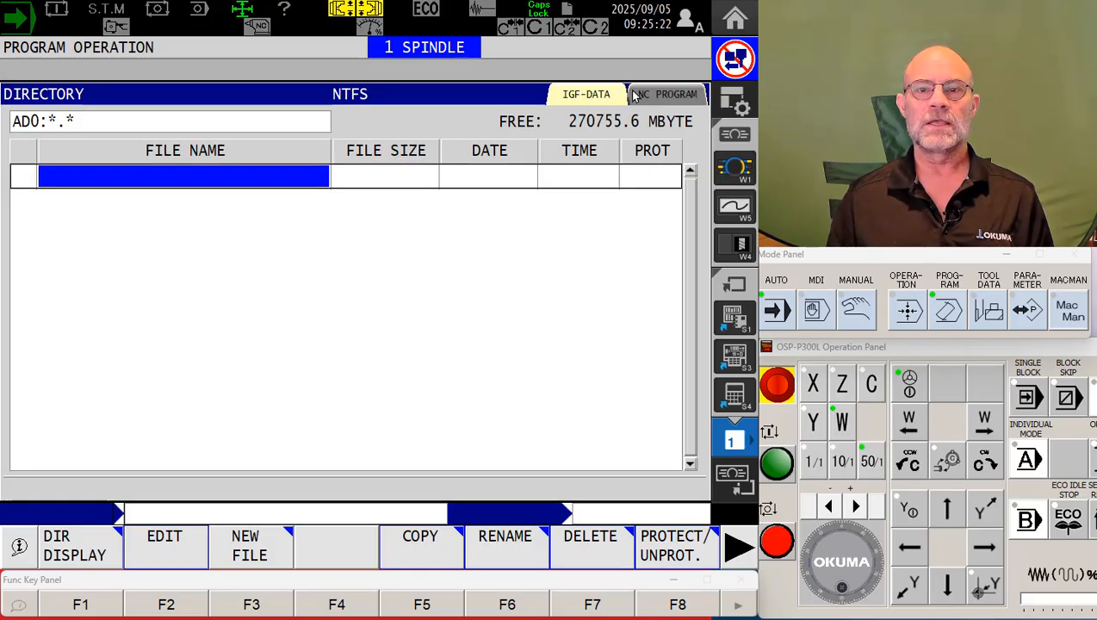
{"action": "left_click", "coordinate": [668, 94]}
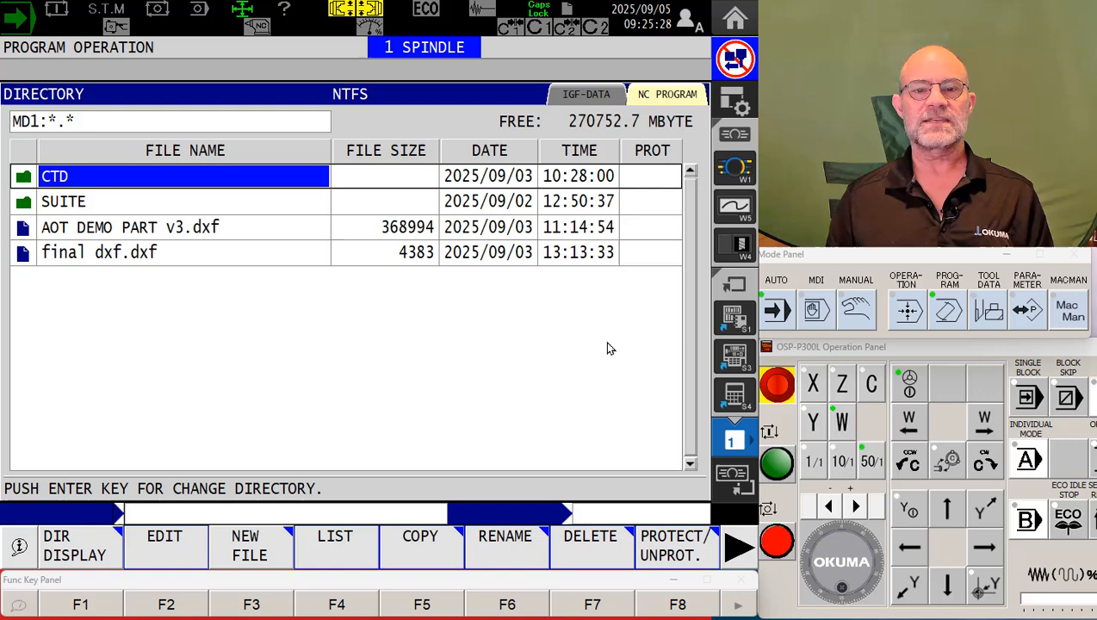
{"action": "mouse_move", "coordinate": [594, 344]}
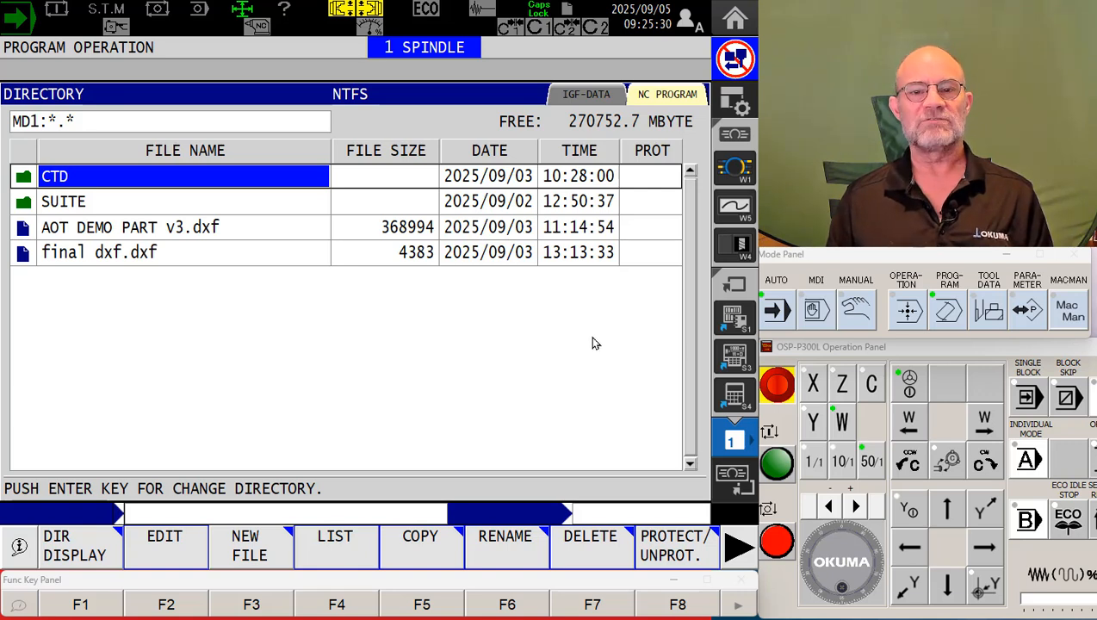
{"action": "mouse_move", "coordinate": [629, 111]}
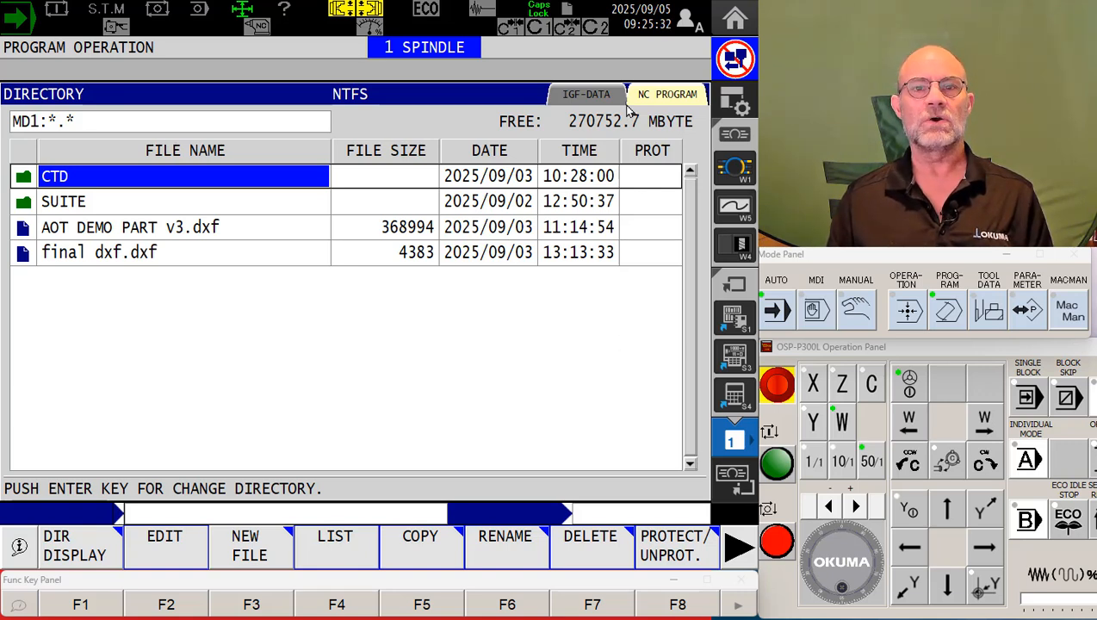
{"action": "left_click", "coordinate": [586, 94]}
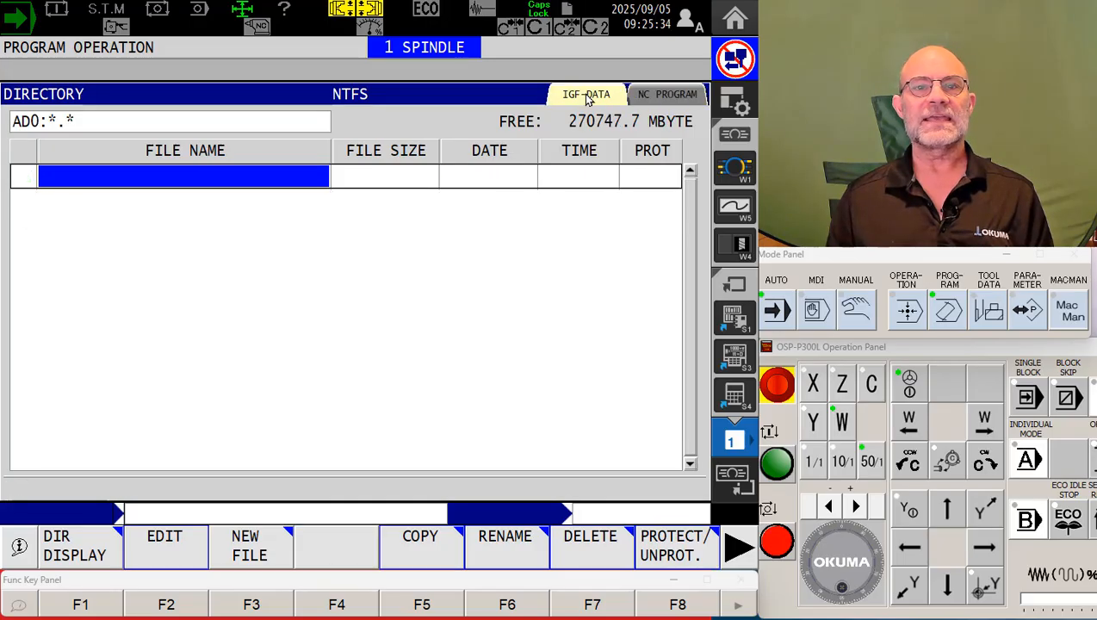
{"action": "mouse_move", "coordinate": [453, 362]}
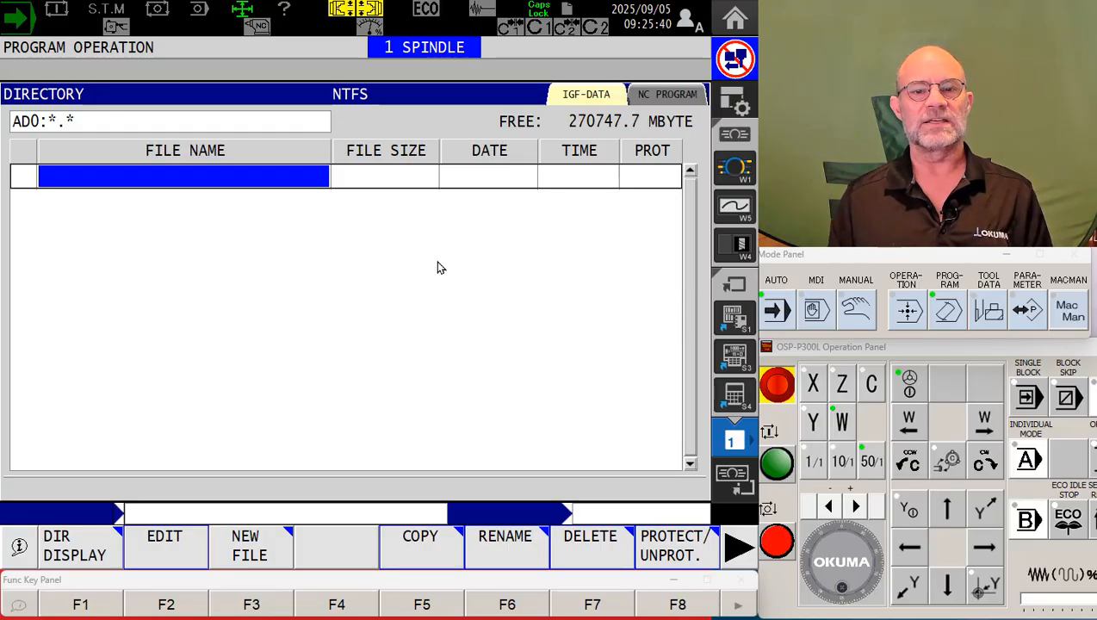
{"action": "mouse_move", "coordinate": [513, 256]}
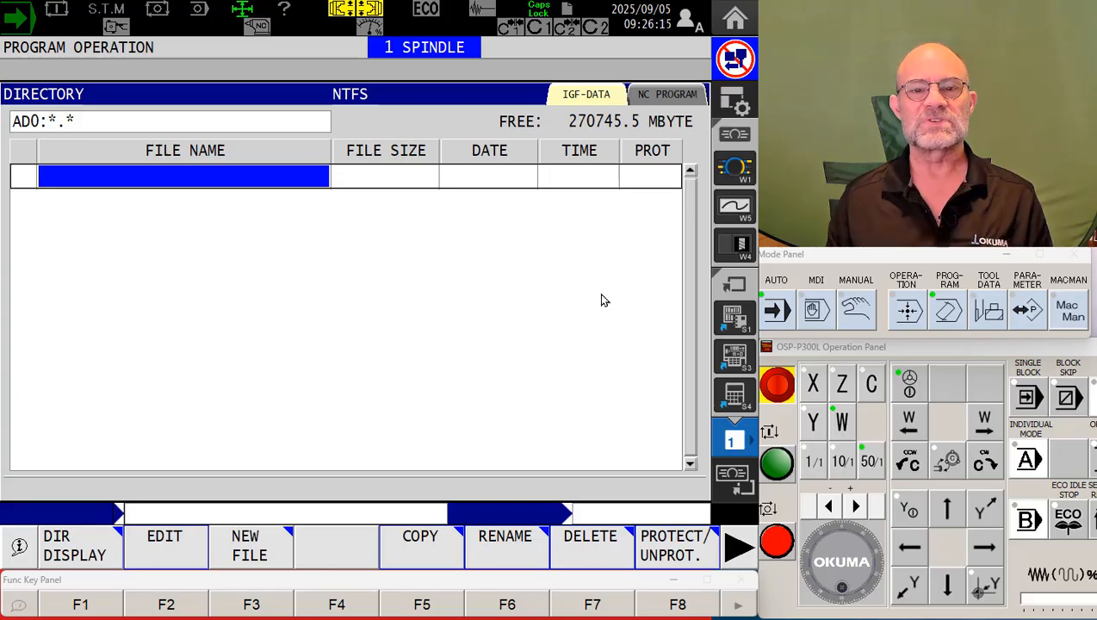
{"action": "mouse_move", "coordinate": [598, 125]}
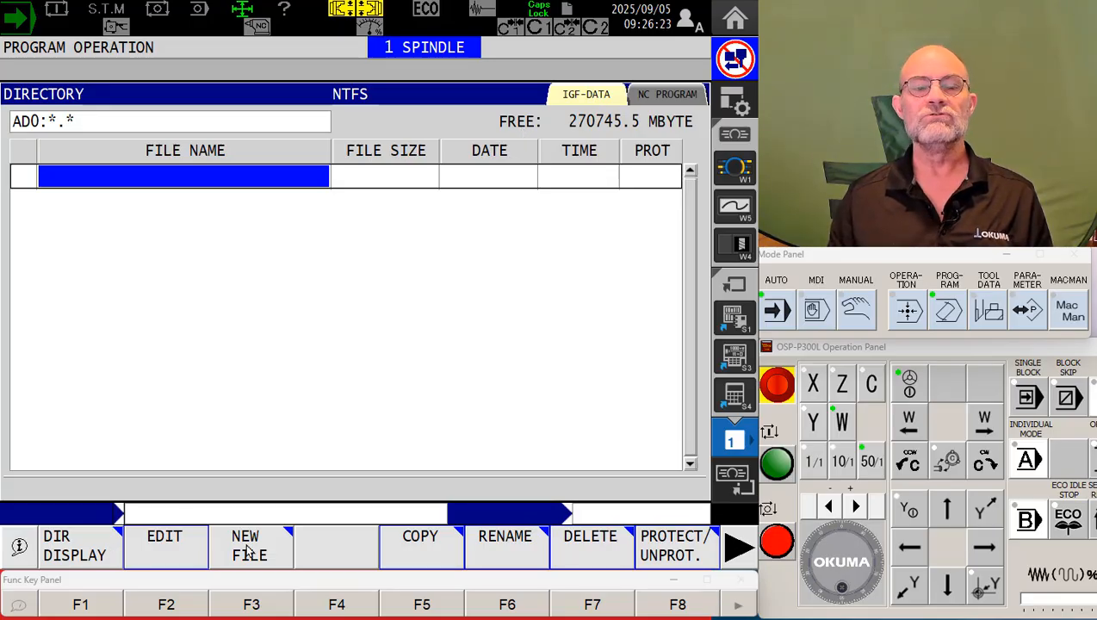
Step: Start a new file and choose IGF data as its type
{"action": "left_click", "coordinate": [249, 546]}
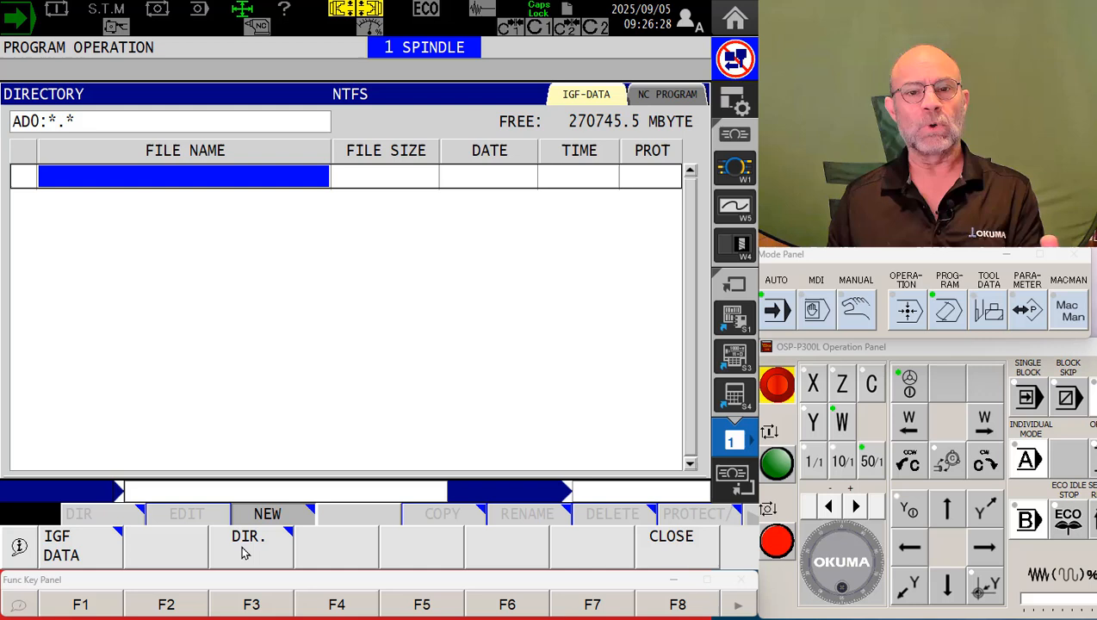
{"action": "mouse_move", "coordinate": [356, 406]}
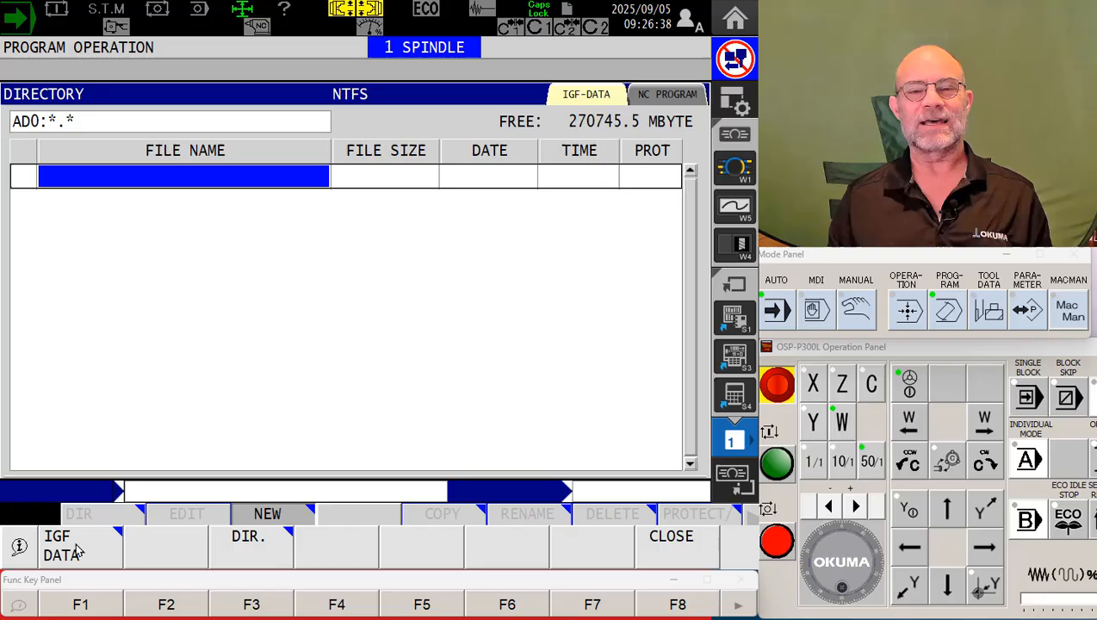
{"action": "left_click", "coordinate": [267, 513]}
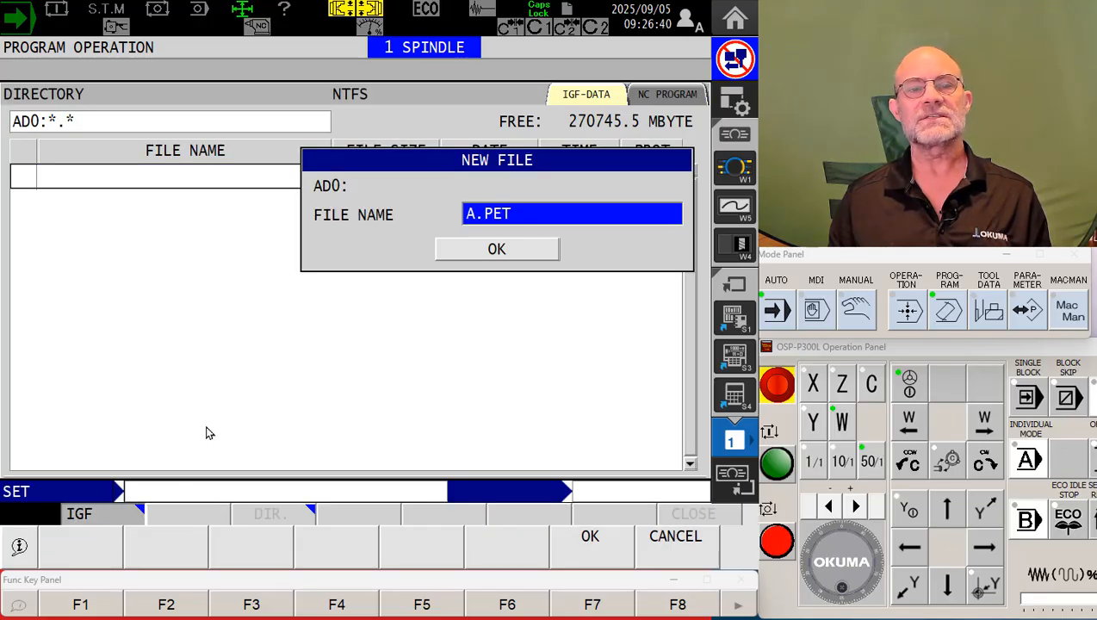
{"action": "mouse_move", "coordinate": [530, 399]}
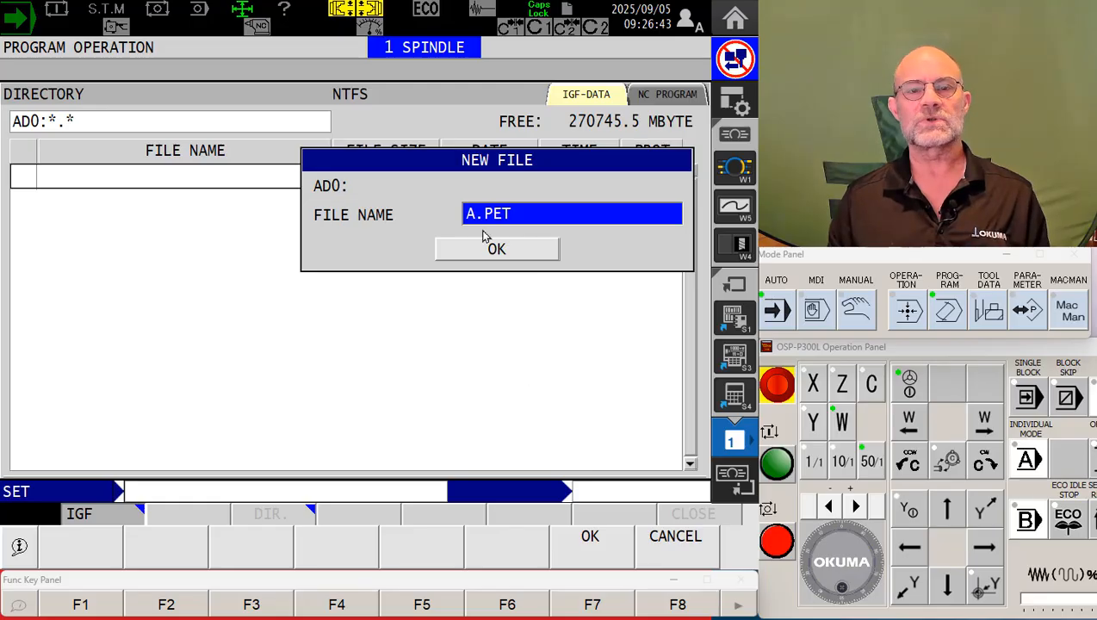
{"action": "mouse_move", "coordinate": [552, 374]}
{"action": "type", "text": "CLASS"}
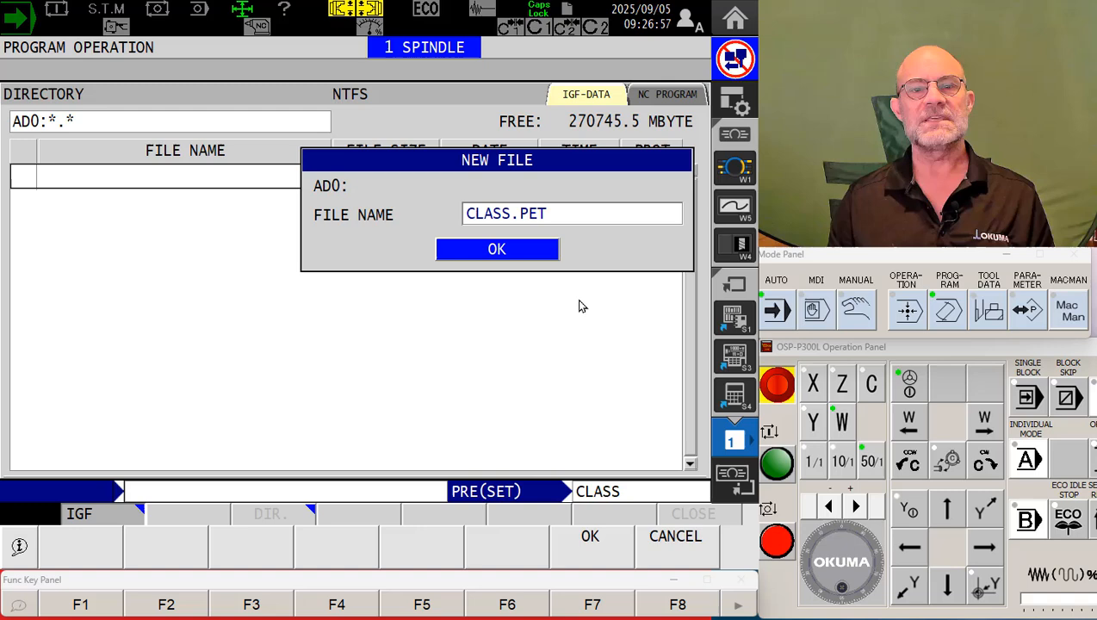
Step: Confirm creation of the CLASS.PET IGF data file
{"action": "left_click", "coordinate": [497, 249]}
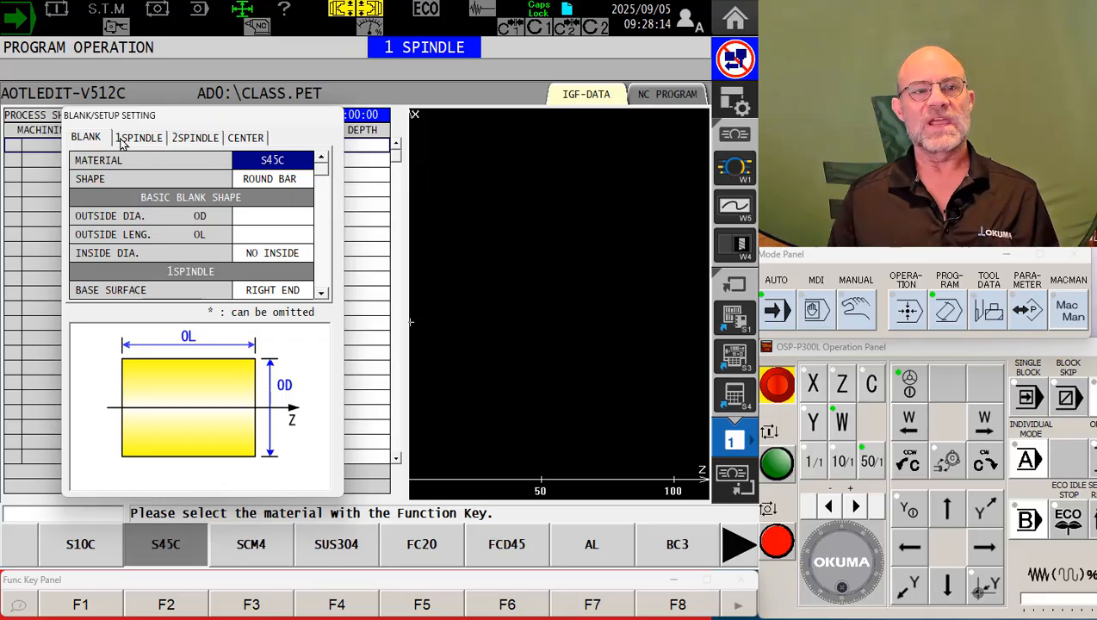
{"action": "mouse_move", "coordinate": [235, 161]}
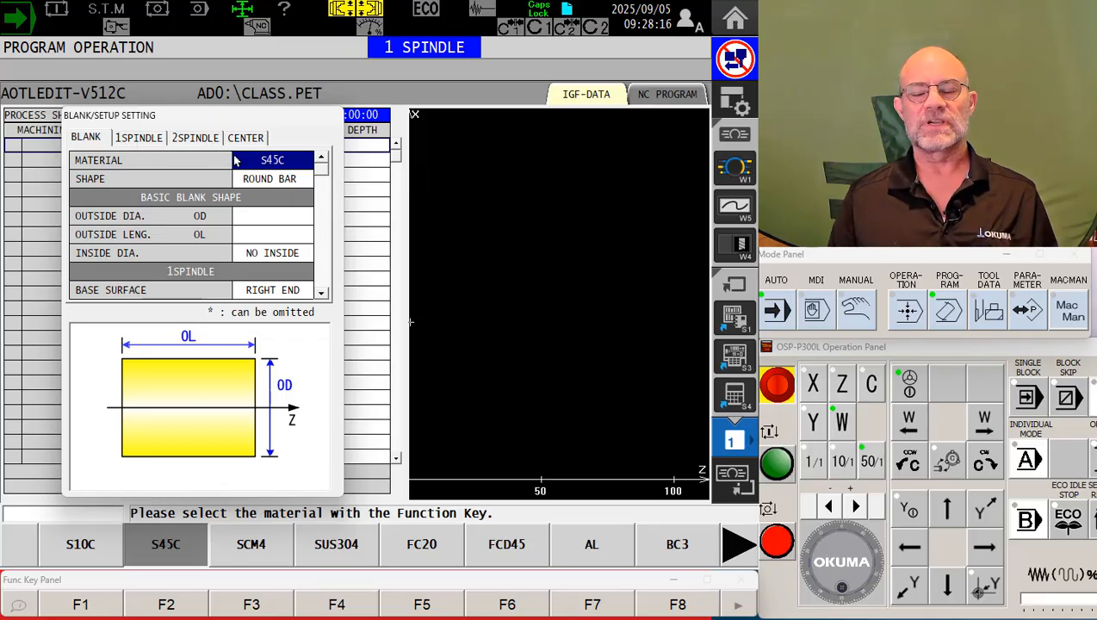
{"action": "mouse_move", "coordinate": [263, 191]}
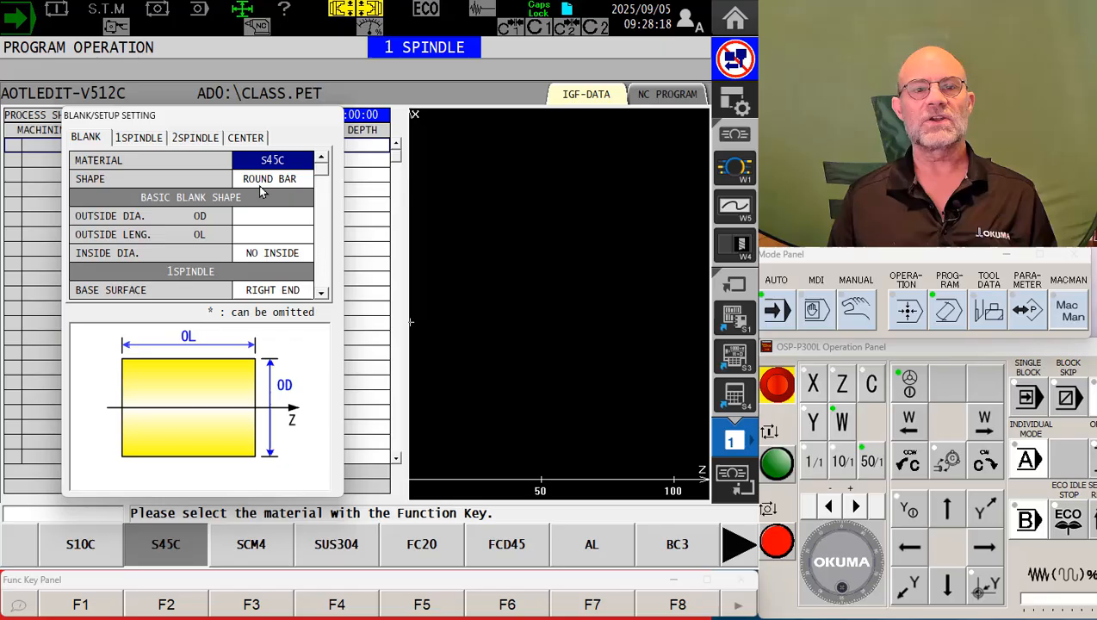
{"action": "mouse_move", "coordinate": [146, 220]}
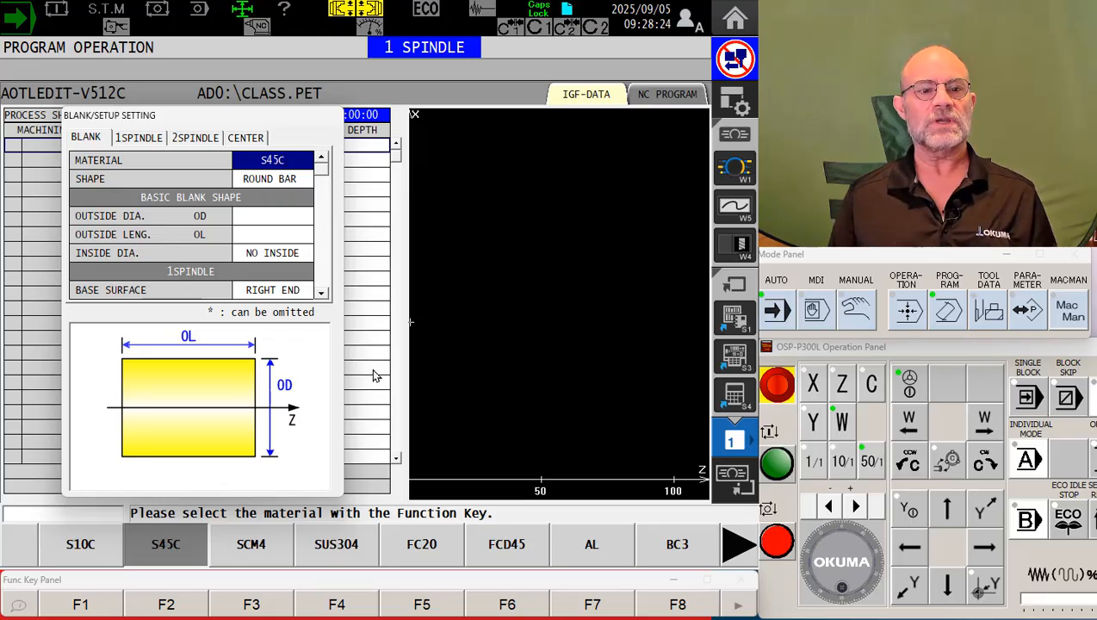
{"action": "mouse_move", "coordinate": [130, 176]}
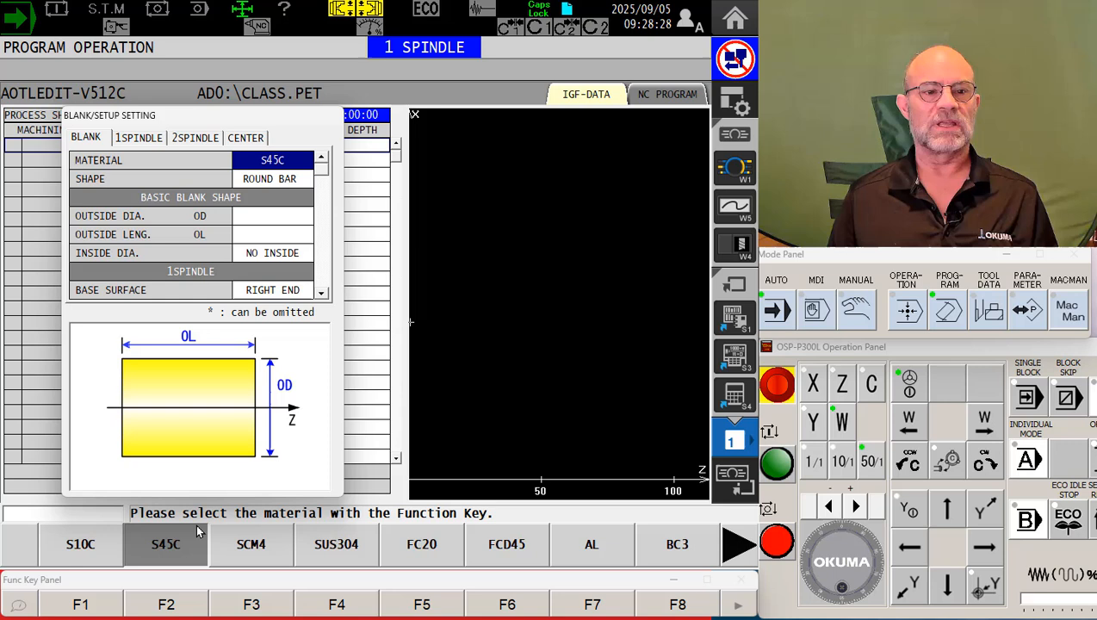
{"action": "mouse_move", "coordinate": [478, 569]}
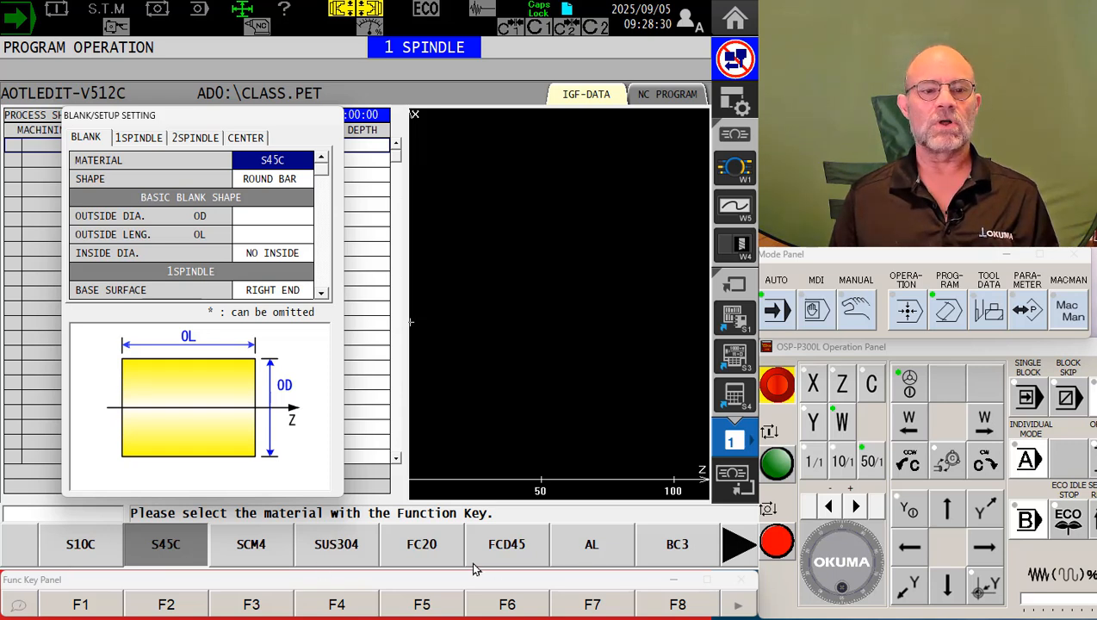
{"action": "mouse_move", "coordinate": [22, 552]}
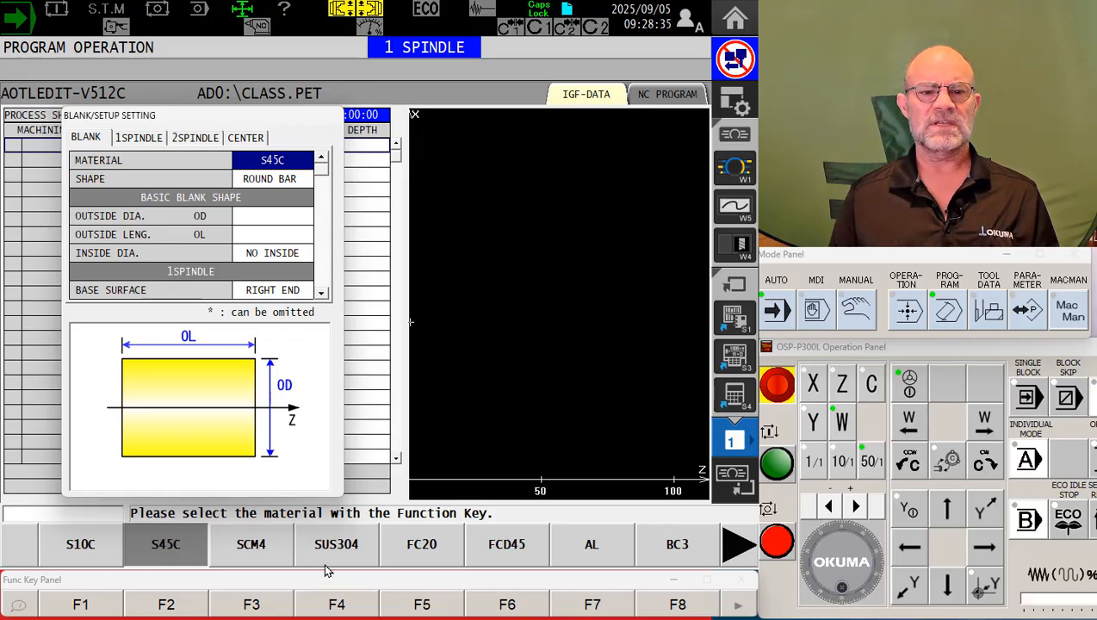
{"action": "mouse_move", "coordinate": [797, 548]}
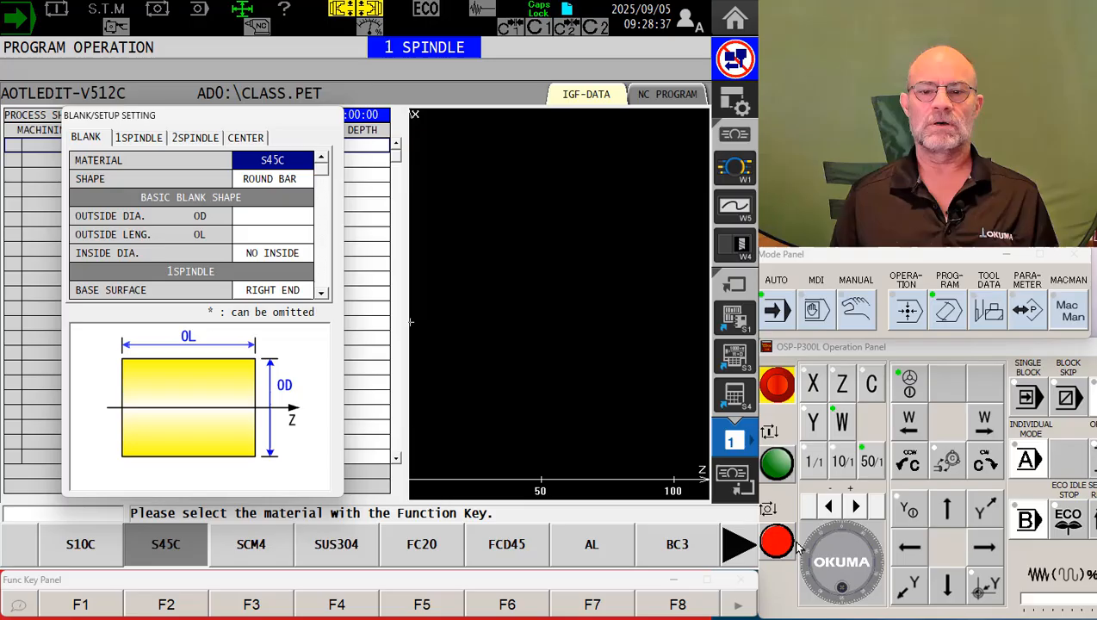
{"action": "mouse_move", "coordinate": [455, 562]}
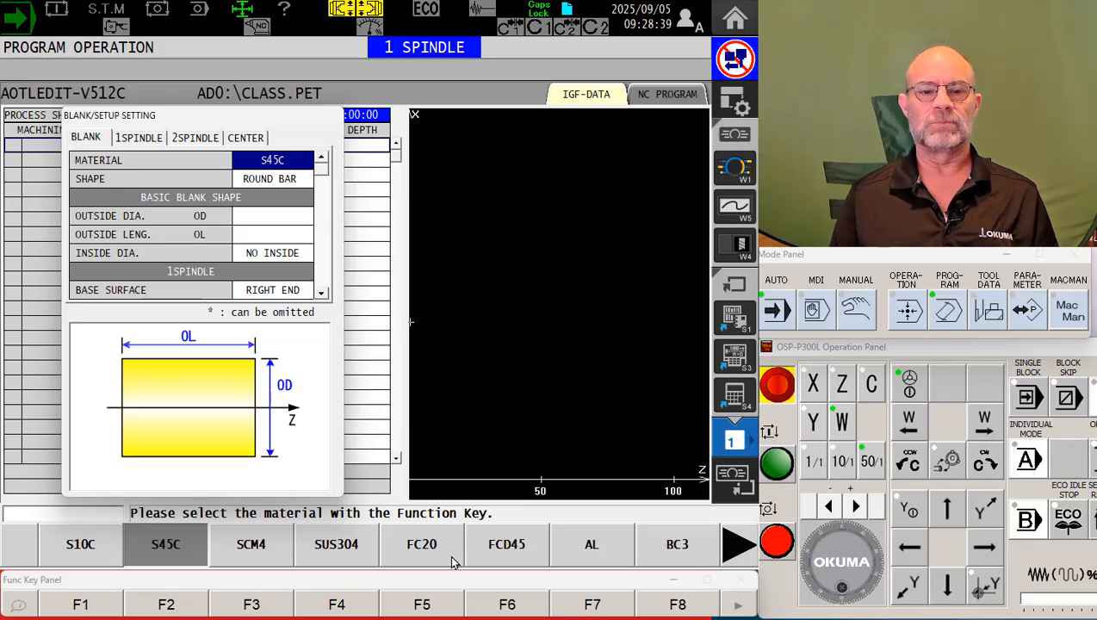
{"action": "mouse_move", "coordinate": [598, 555]}
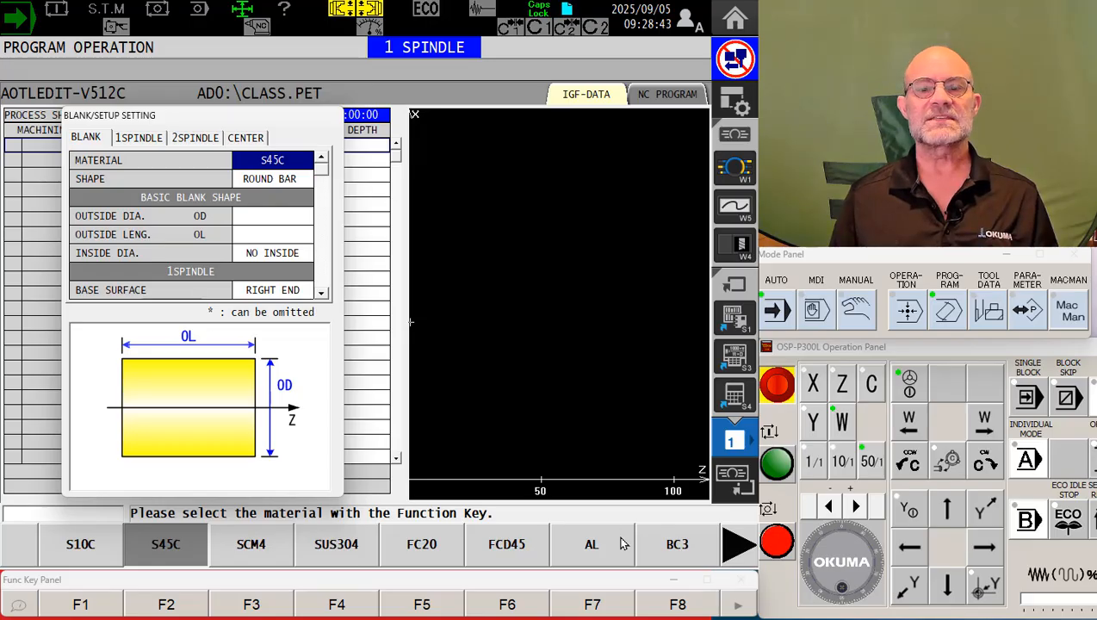
{"action": "mouse_move", "coordinate": [732, 548]}
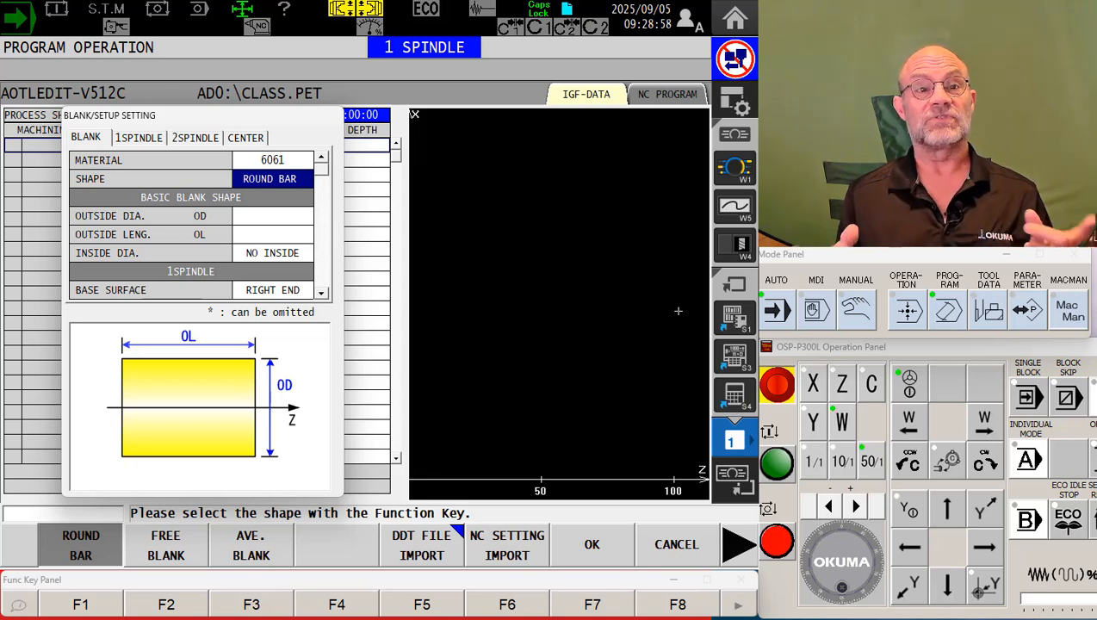
{"action": "mouse_move", "coordinate": [477, 384]}
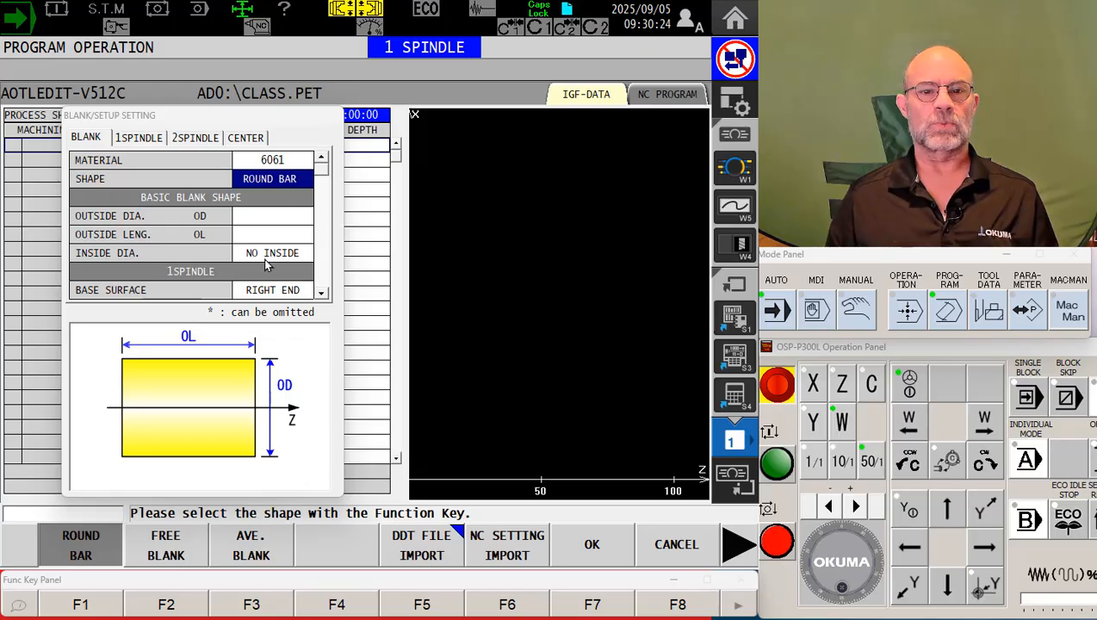
{"action": "mouse_move", "coordinate": [261, 368]}
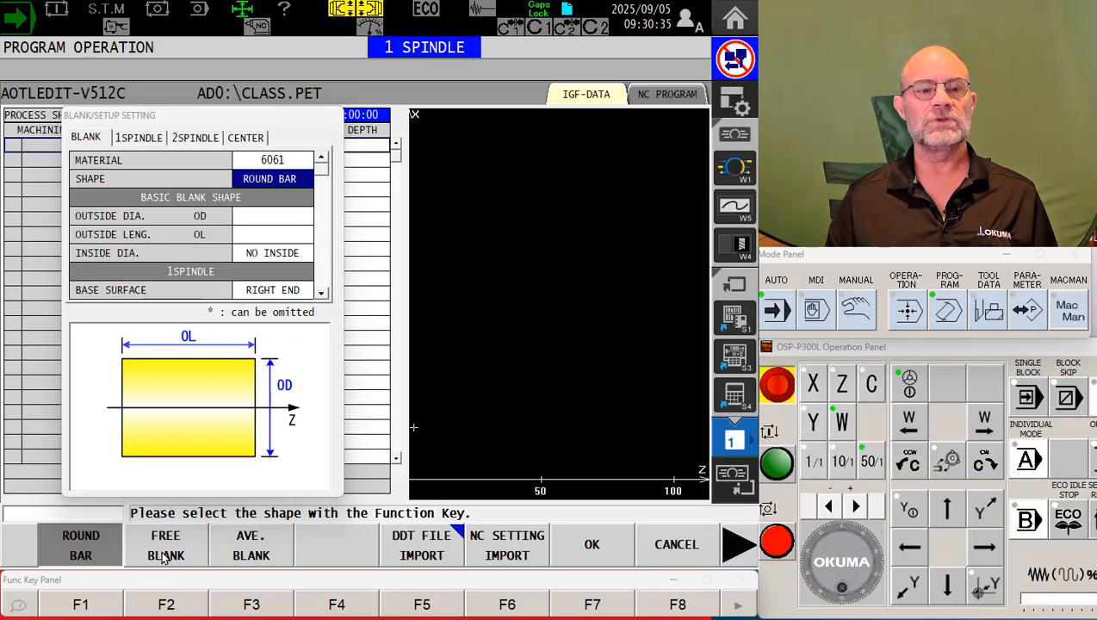
{"action": "left_click", "coordinate": [165, 546]}
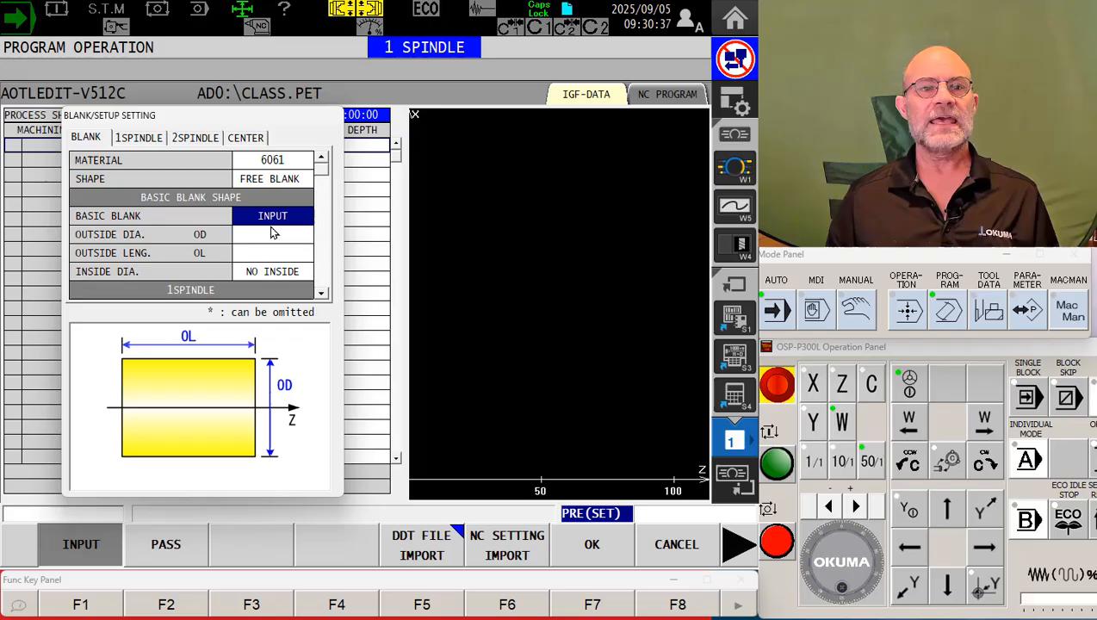
{"action": "left_click", "coordinate": [269, 179]}
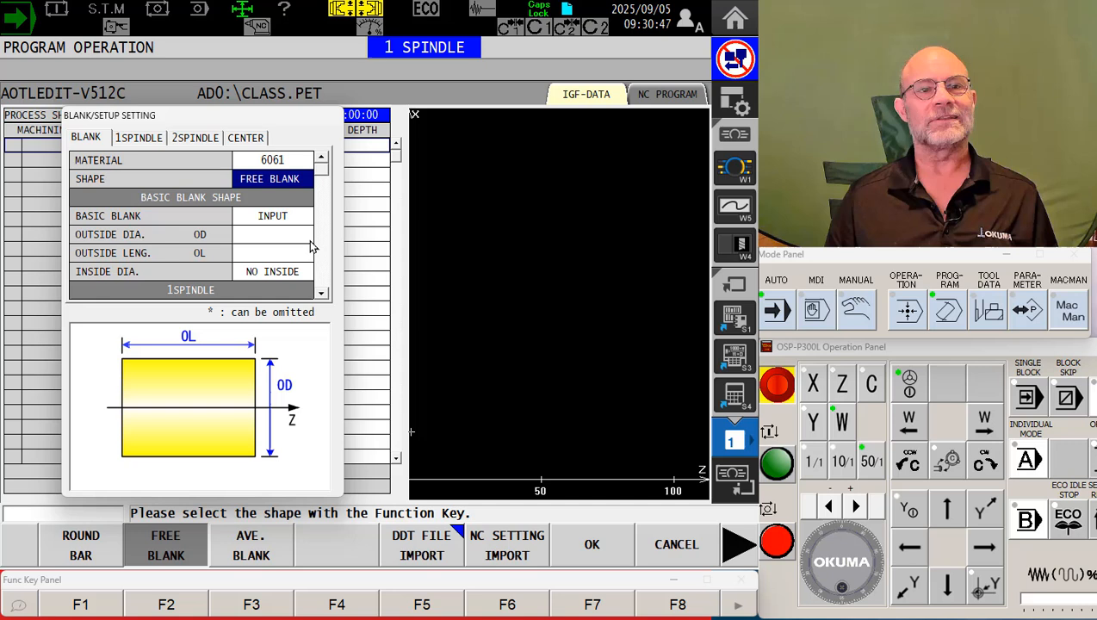
{"action": "mouse_move", "coordinate": [248, 556]}
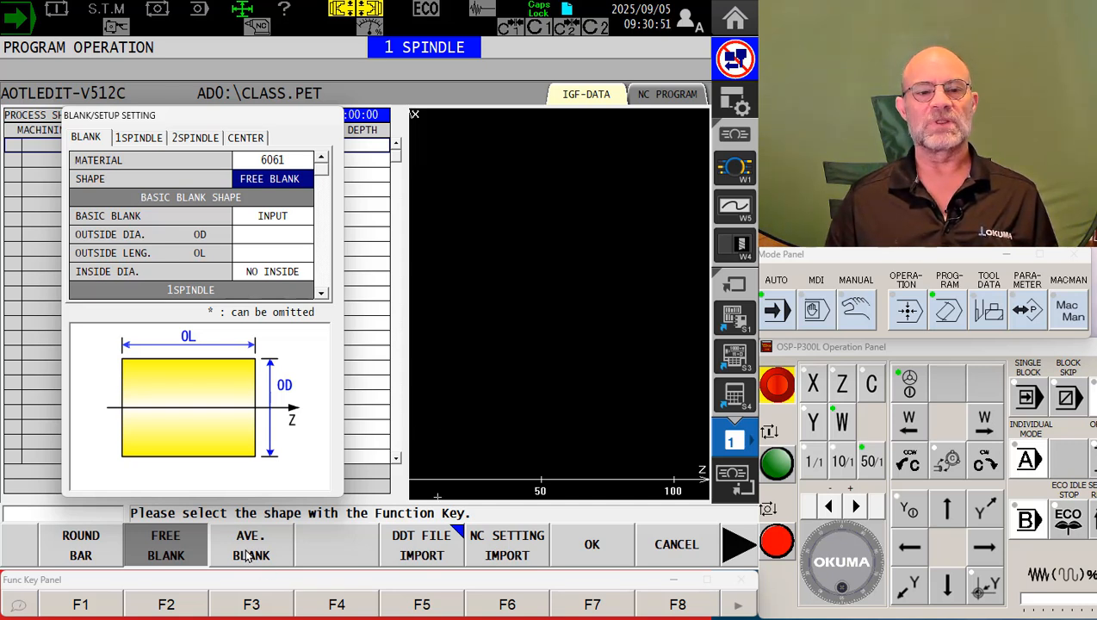
{"action": "left_click", "coordinate": [251, 545]}
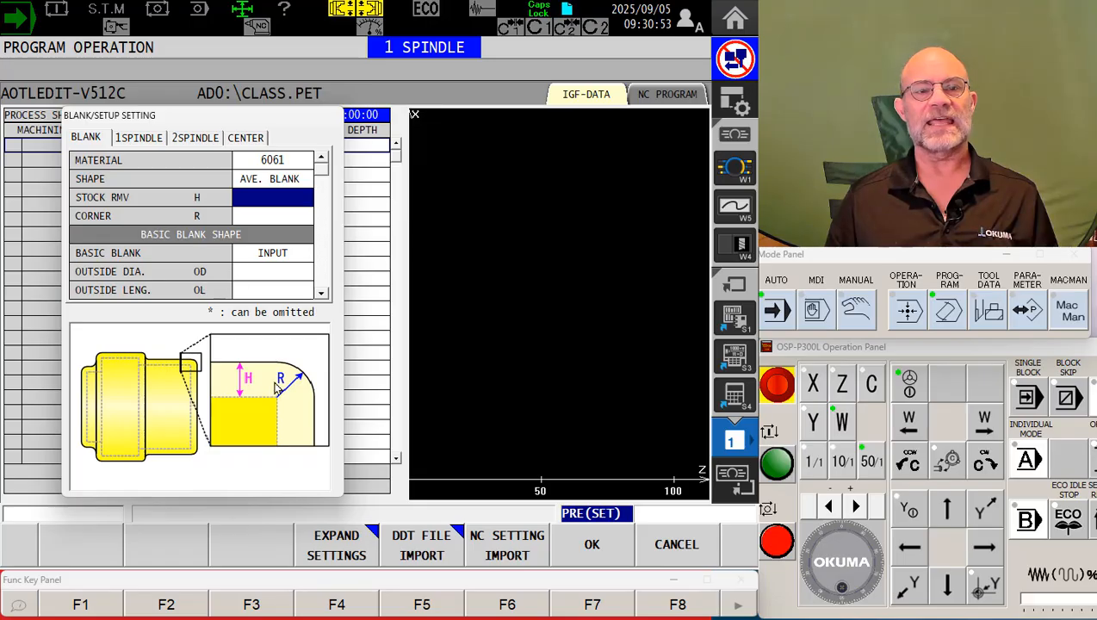
{"action": "mouse_move", "coordinate": [183, 449]}
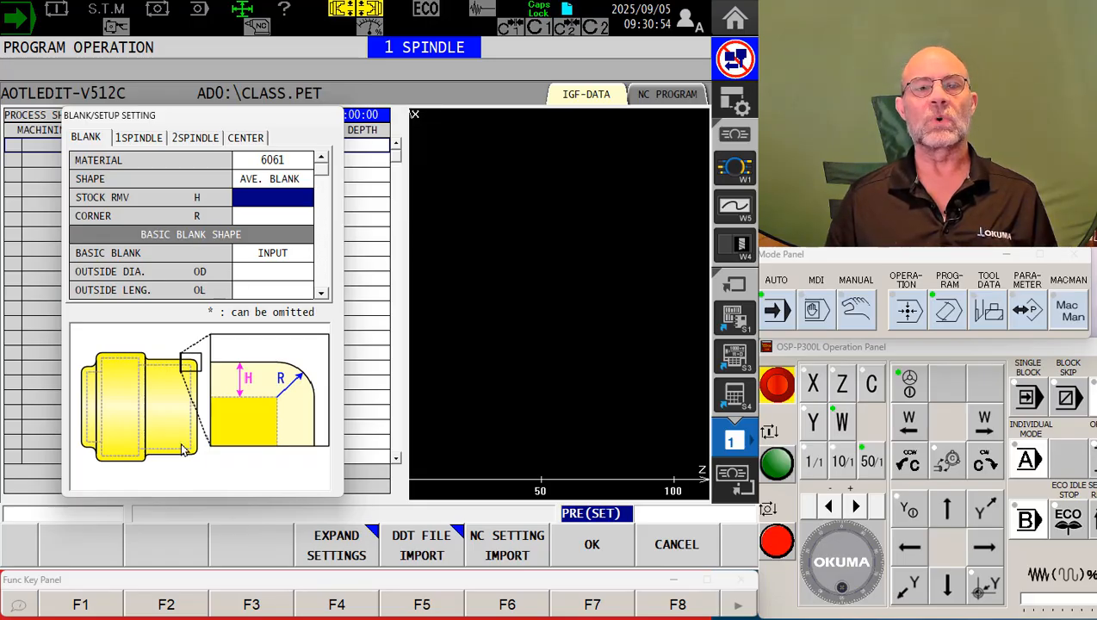
{"action": "mouse_move", "coordinate": [214, 389]}
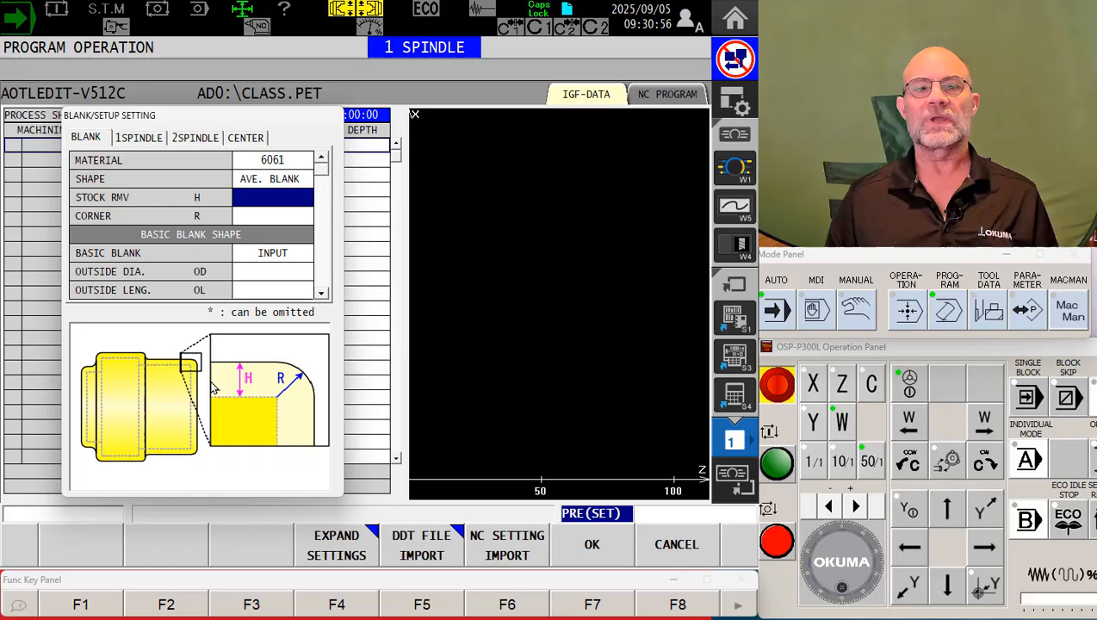
{"action": "mouse_move", "coordinate": [166, 391]}
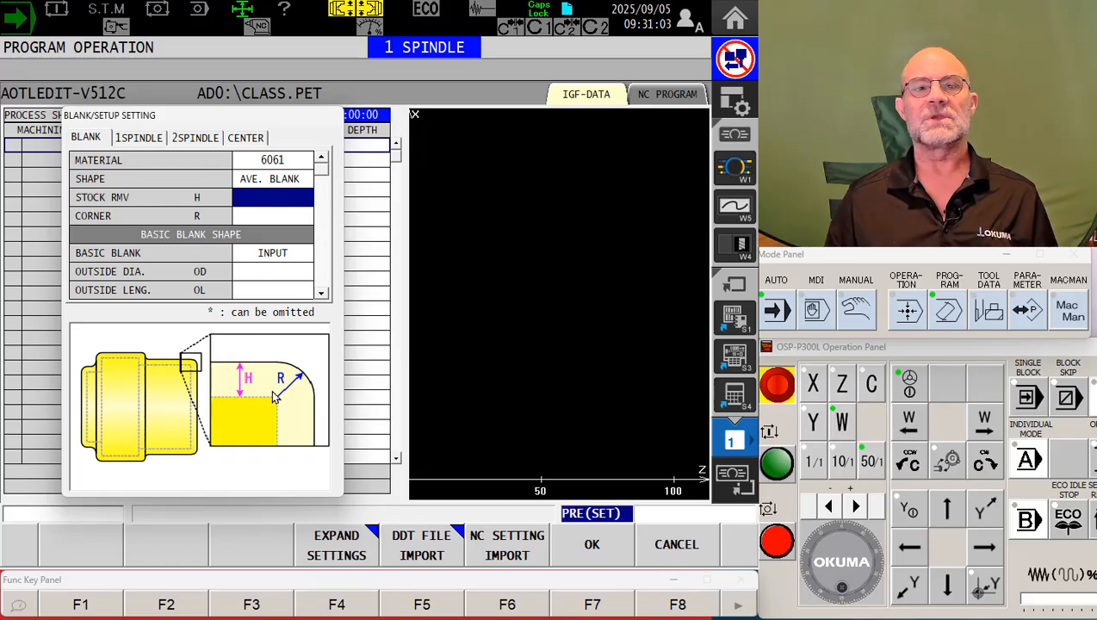
{"action": "left_click", "coordinate": [271, 178]}
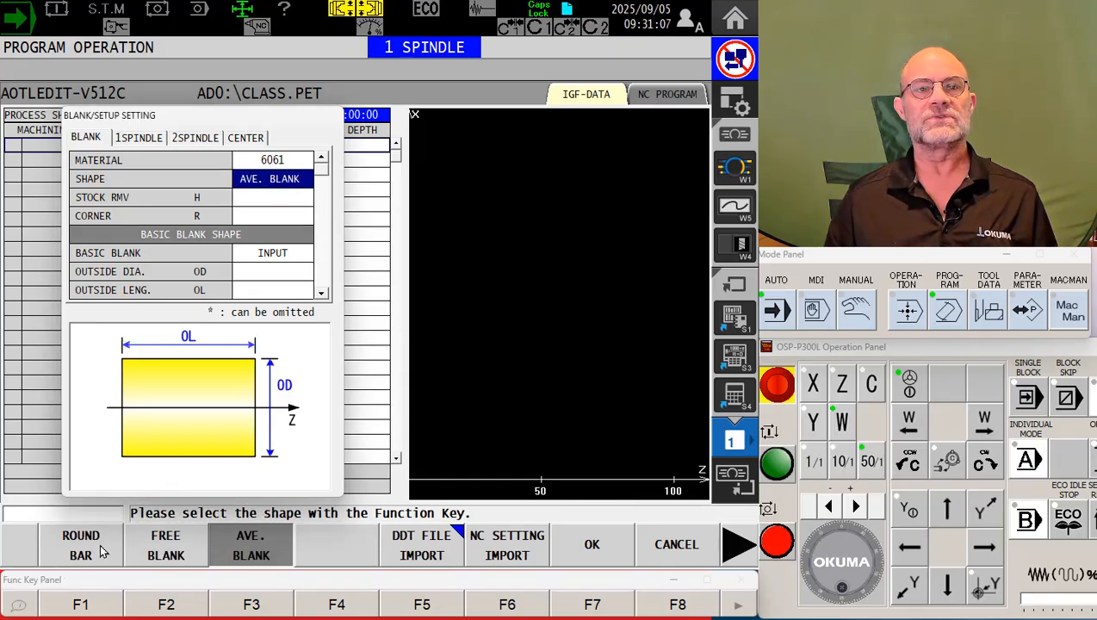
{"action": "left_click", "coordinate": [80, 546]}
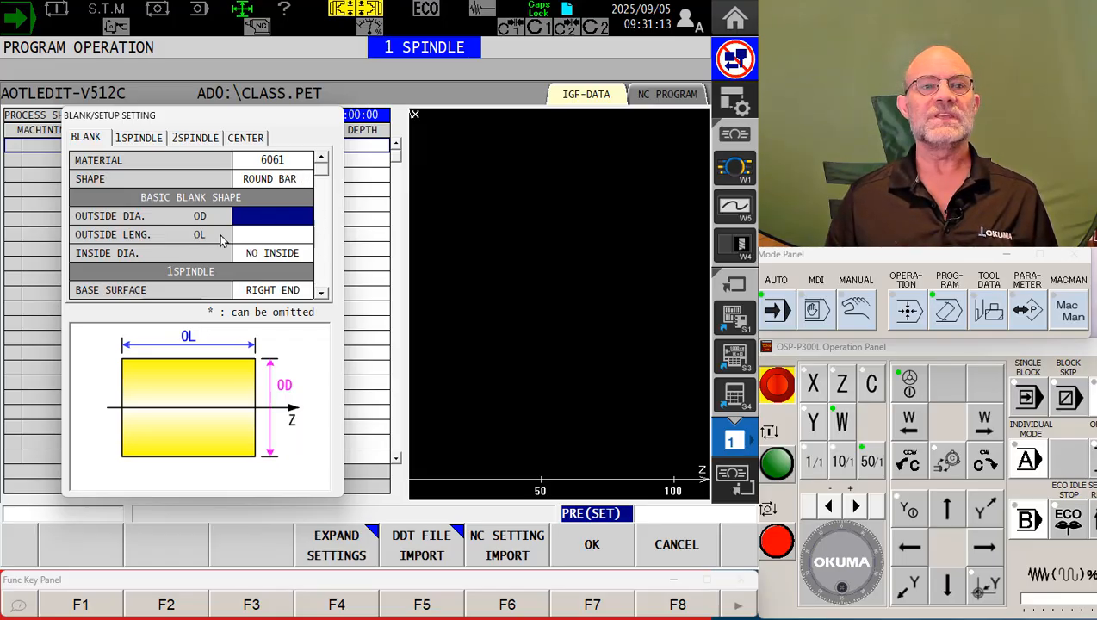
{"action": "mouse_move", "coordinate": [247, 222]}
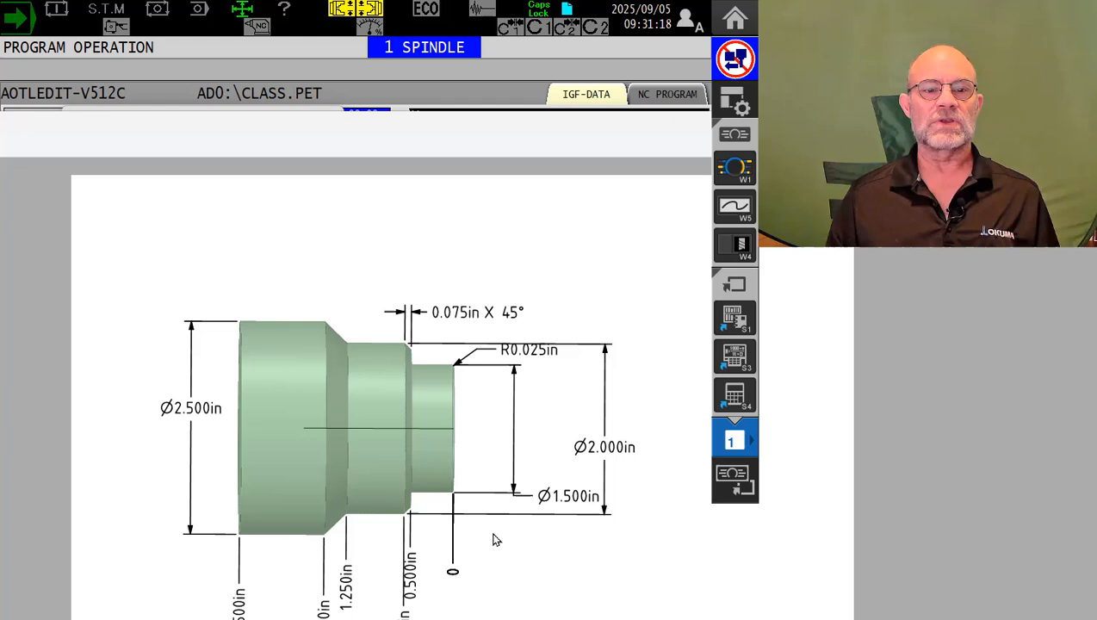
{"action": "mouse_move", "coordinate": [205, 457]}
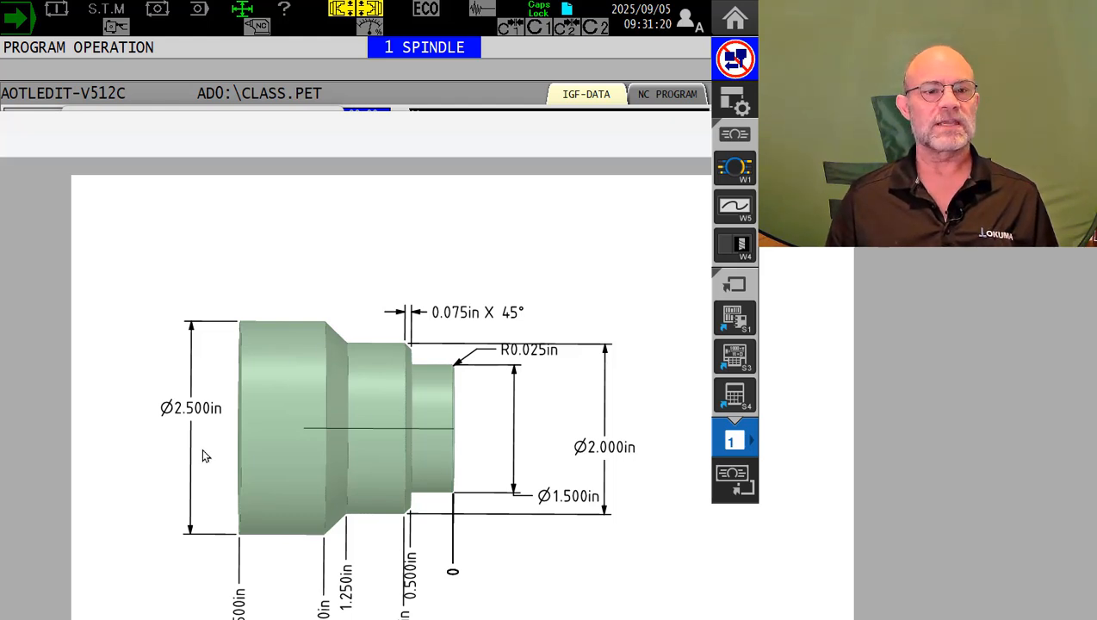
{"action": "mouse_move", "coordinate": [196, 420]}
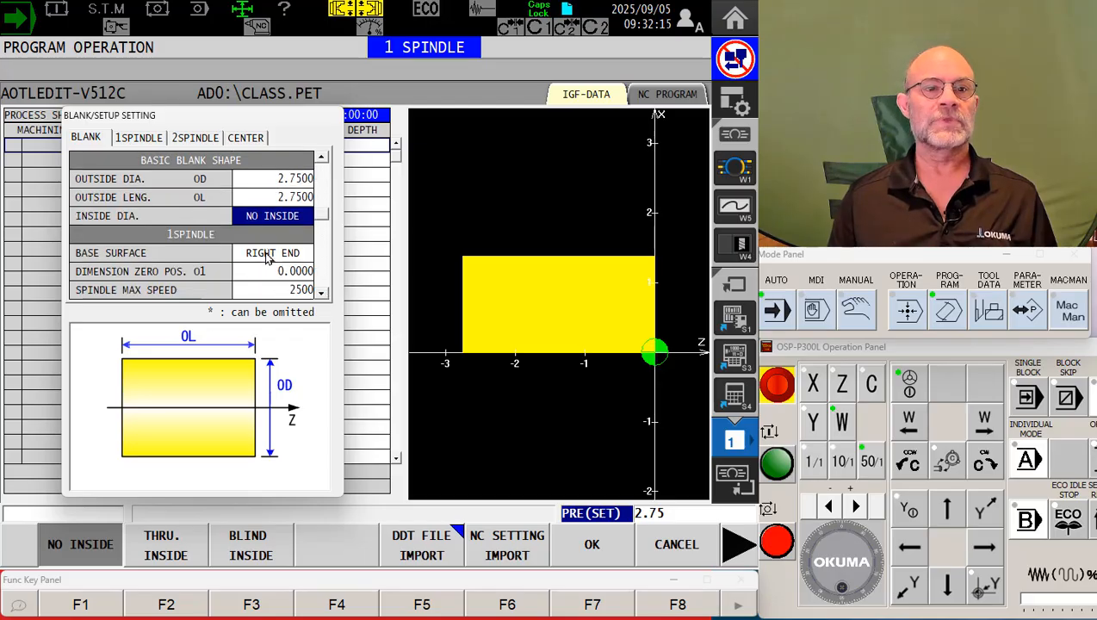
{"action": "left_click", "coordinate": [273, 252]}
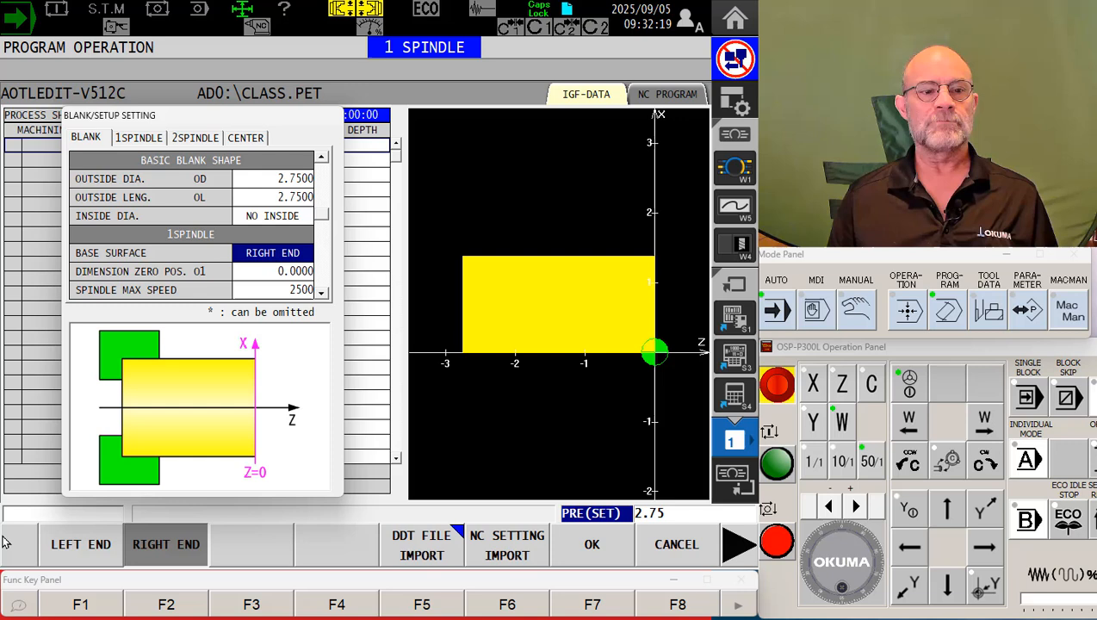
{"action": "left_click", "coordinate": [81, 545]}
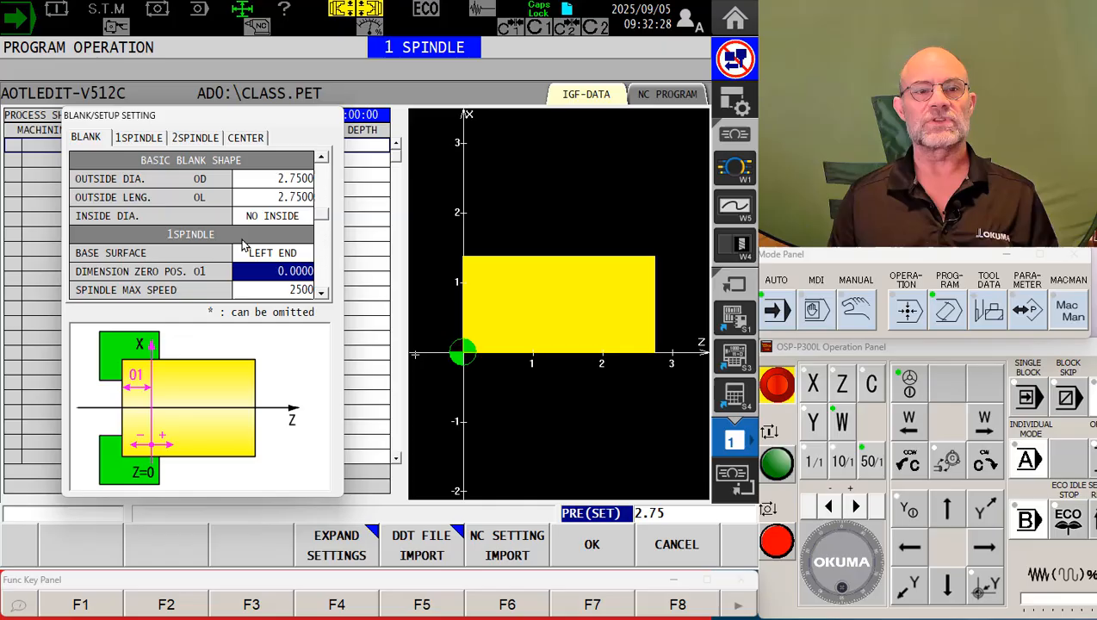
{"action": "left_click", "coordinate": [272, 252]}
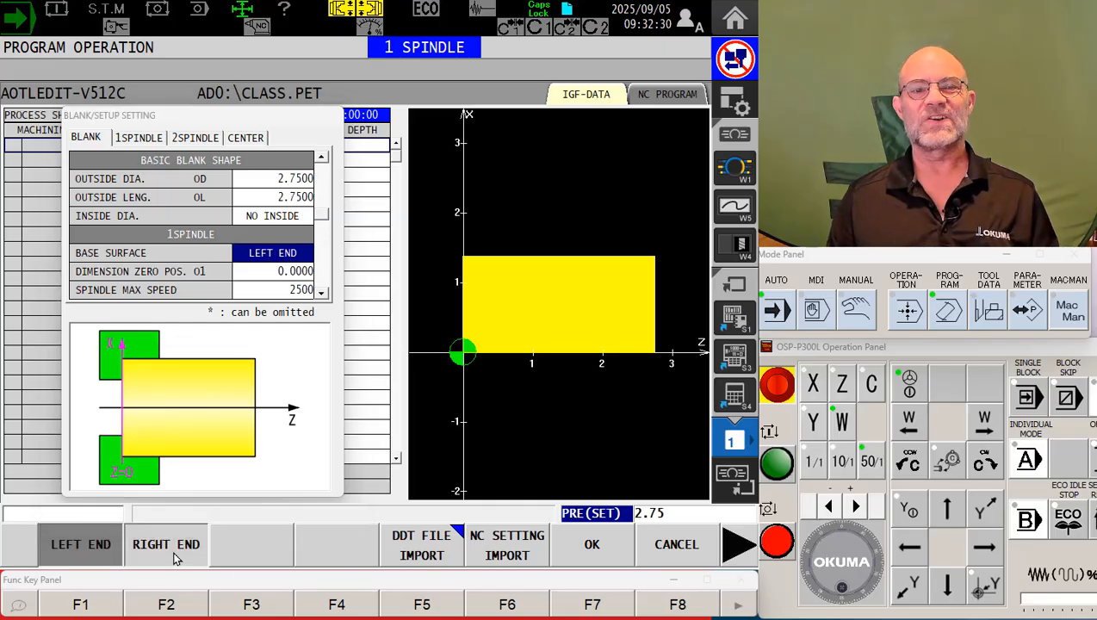
{"action": "left_click", "coordinate": [166, 545]}
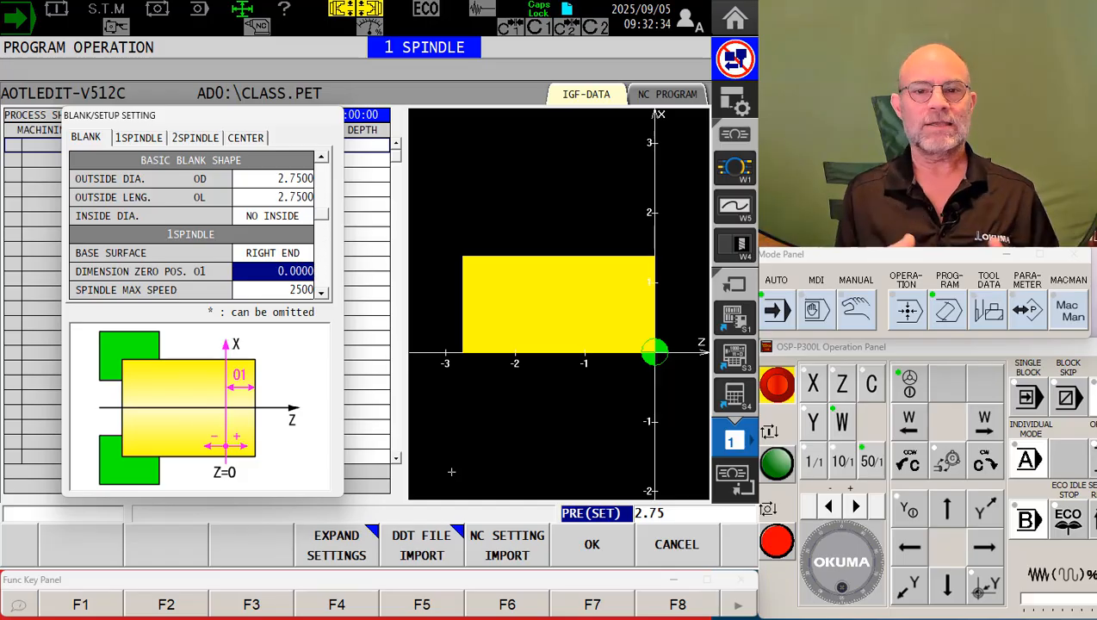
{"action": "mouse_move", "coordinate": [323, 449]}
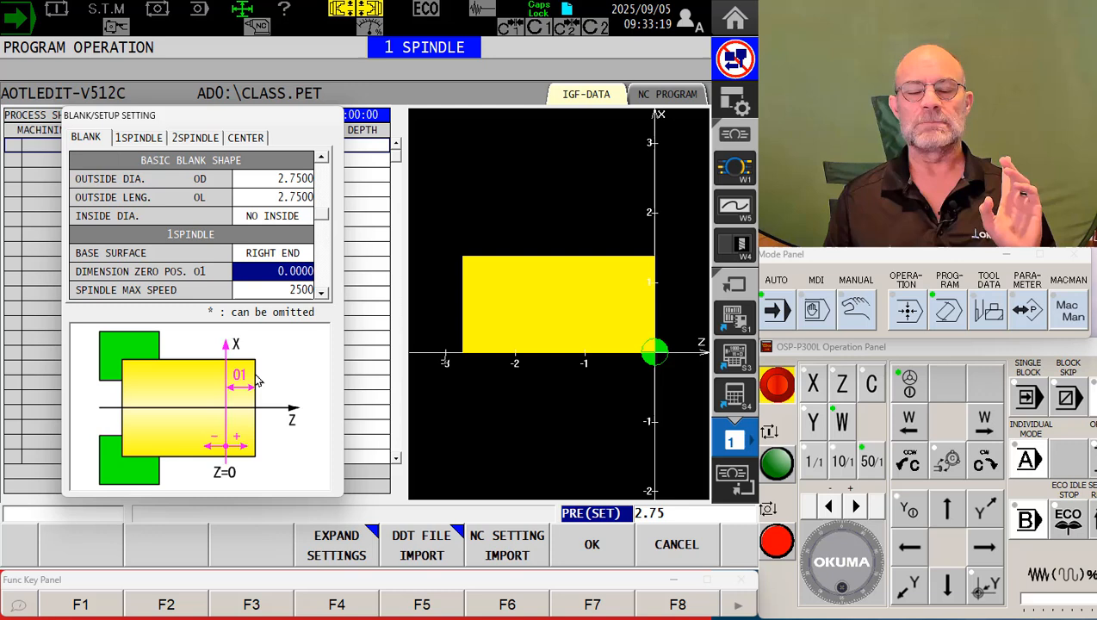
{"action": "mouse_move", "coordinate": [394, 399]}
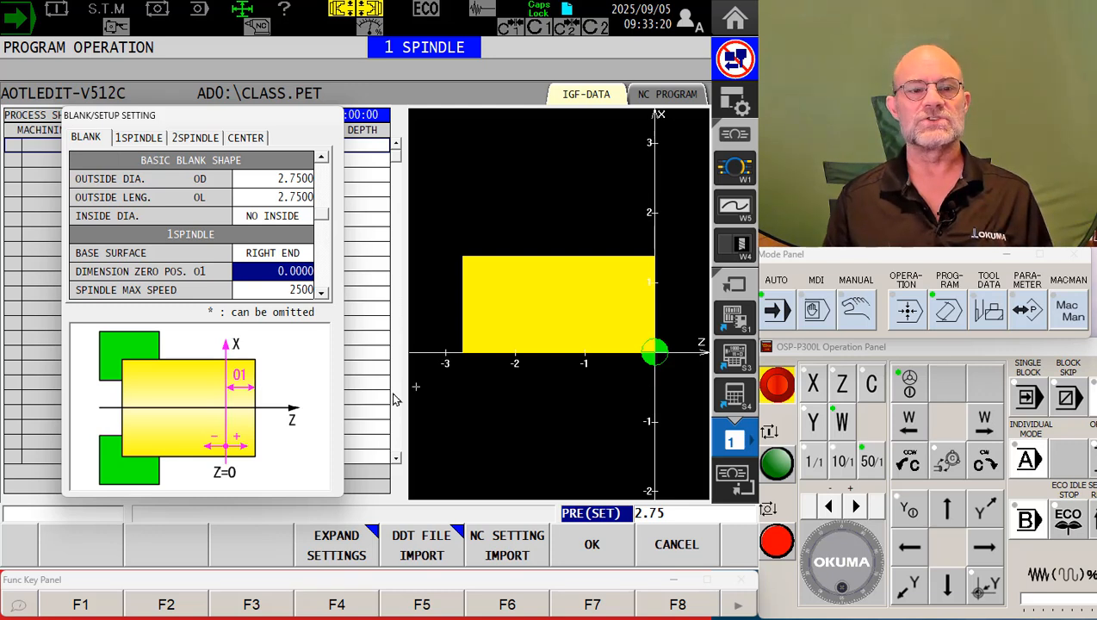
{"action": "mouse_move", "coordinate": [288, 320]}
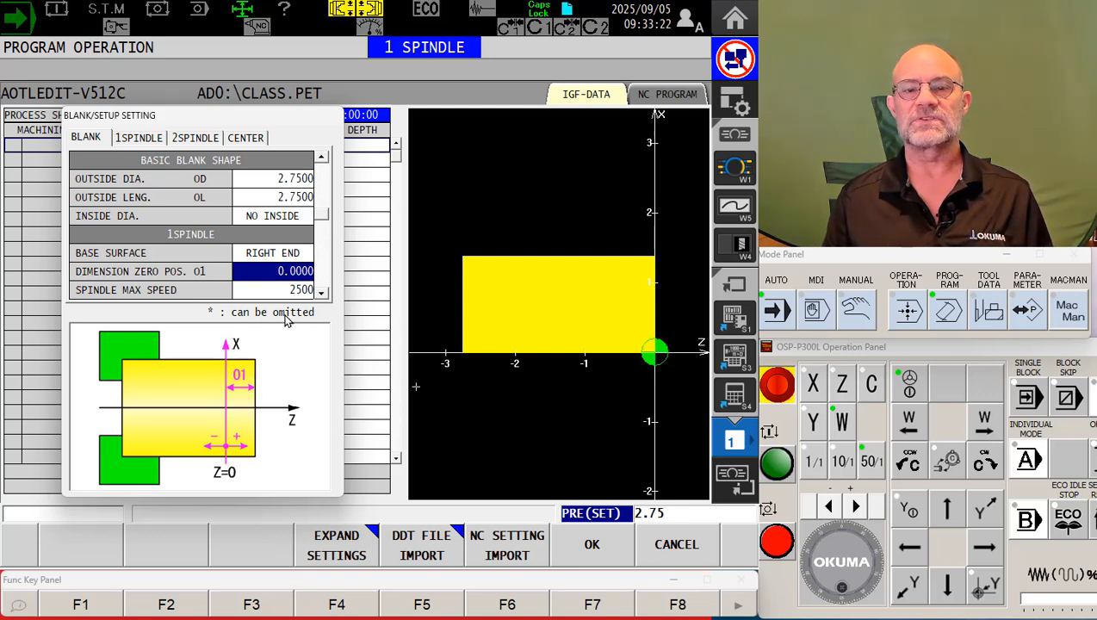
{"action": "mouse_move", "coordinate": [301, 343]}
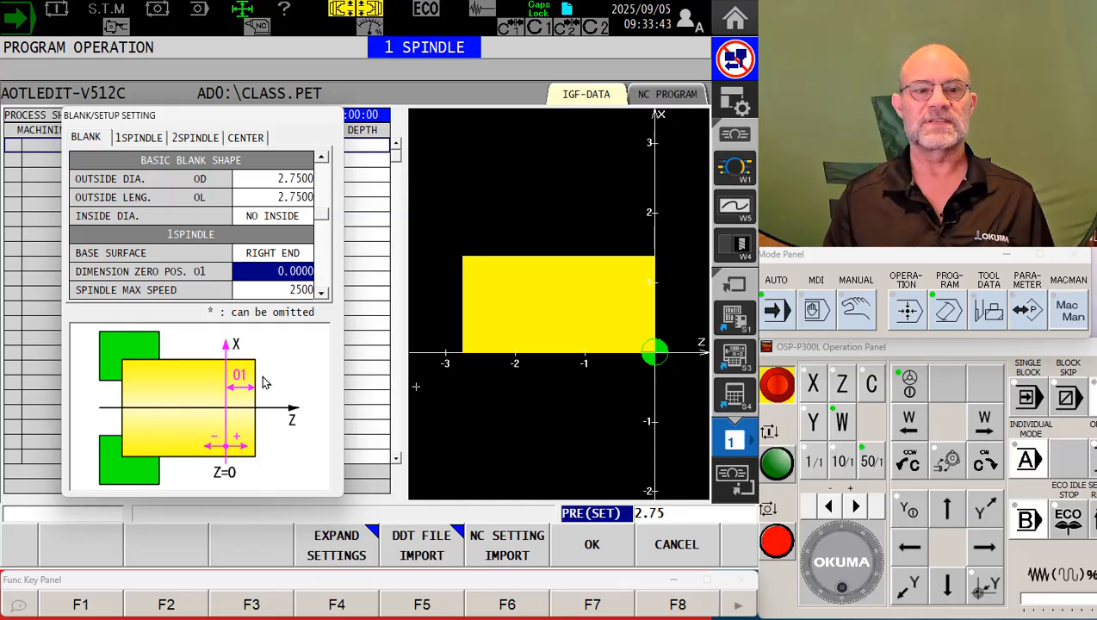
{"action": "mouse_move", "coordinate": [263, 437]}
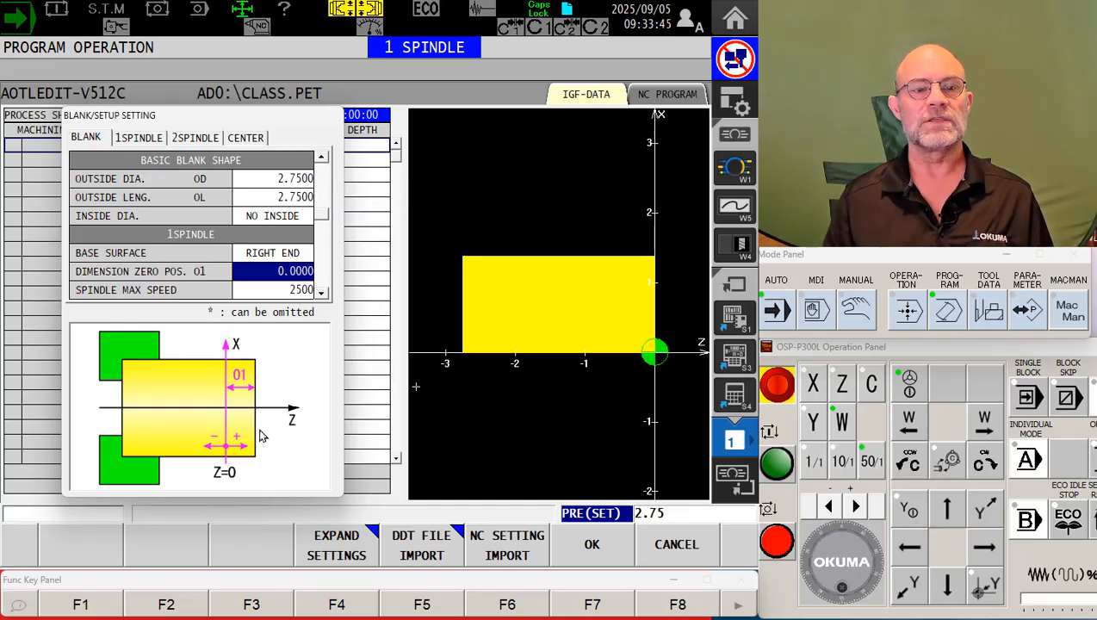
{"action": "mouse_move", "coordinate": [241, 461]}
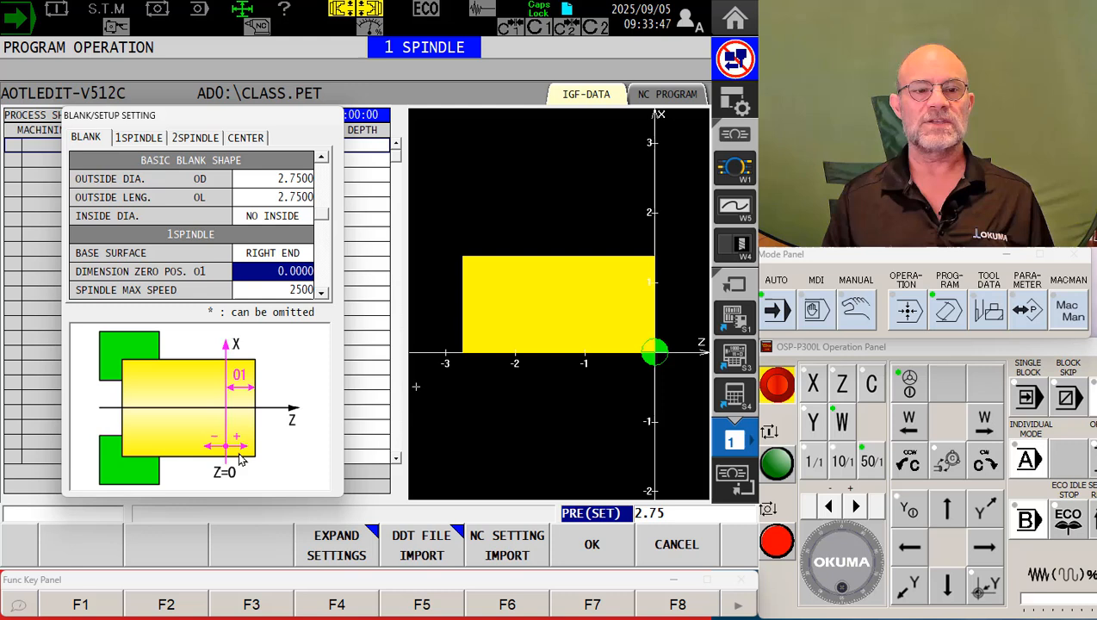
{"action": "mouse_move", "coordinate": [214, 457]}
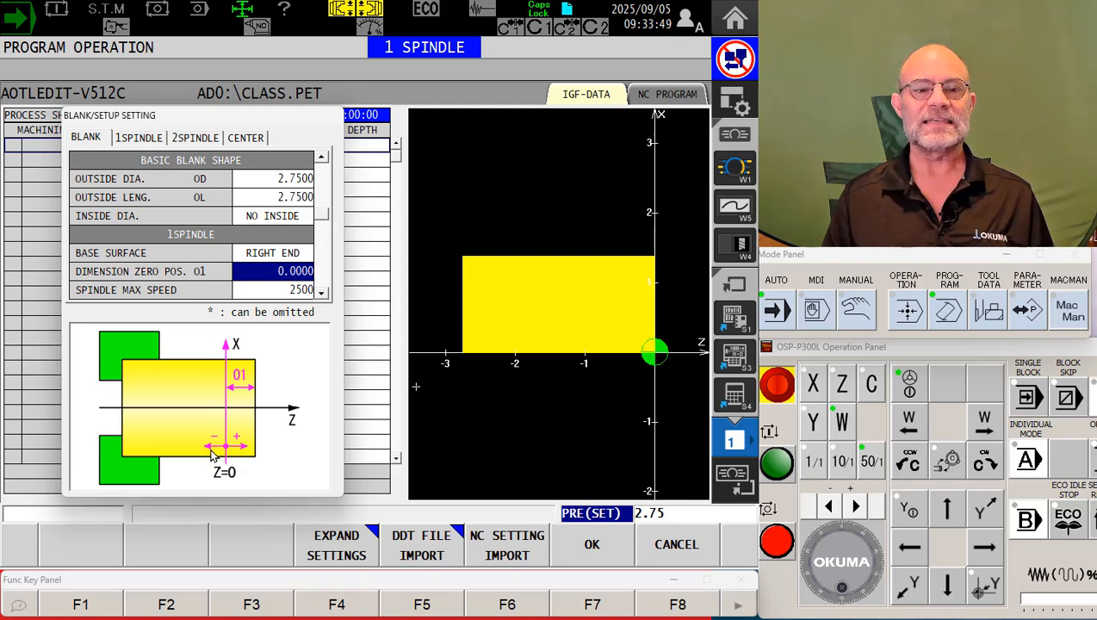
{"action": "mouse_move", "coordinate": [242, 388]}
{"action": "type", "text": "-.05"}
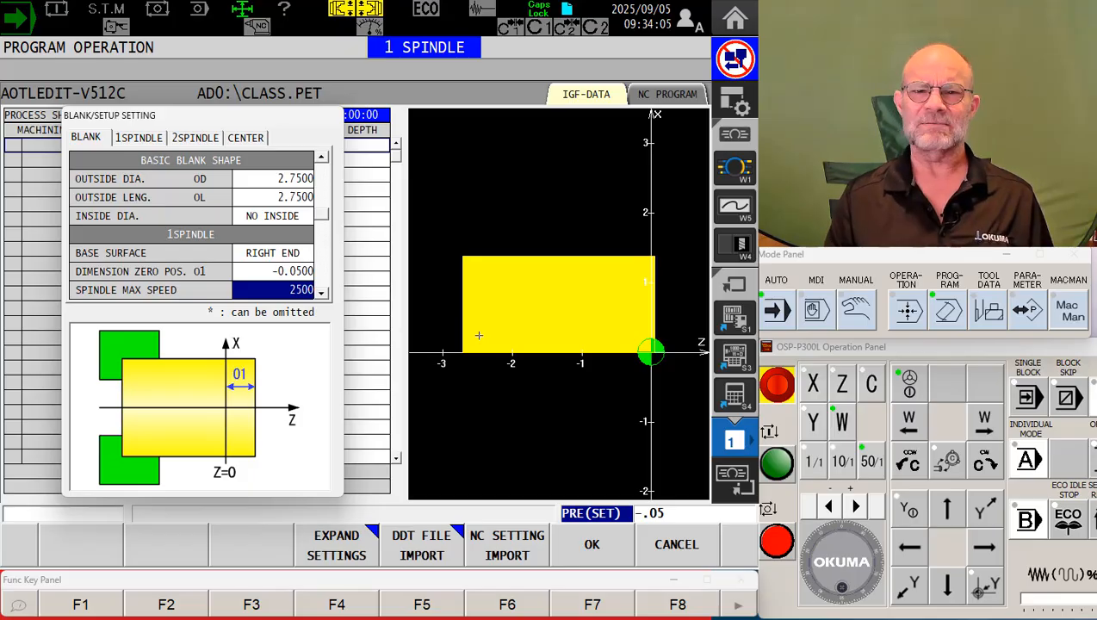
{"action": "mouse_move", "coordinate": [604, 405]}
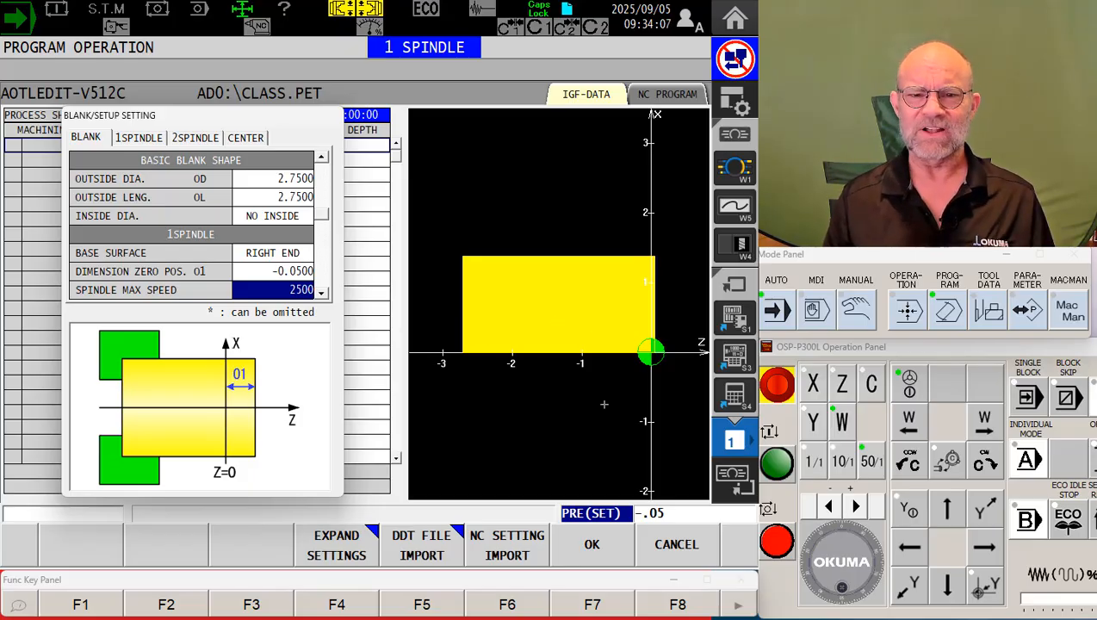
{"action": "mouse_move", "coordinate": [650, 280]}
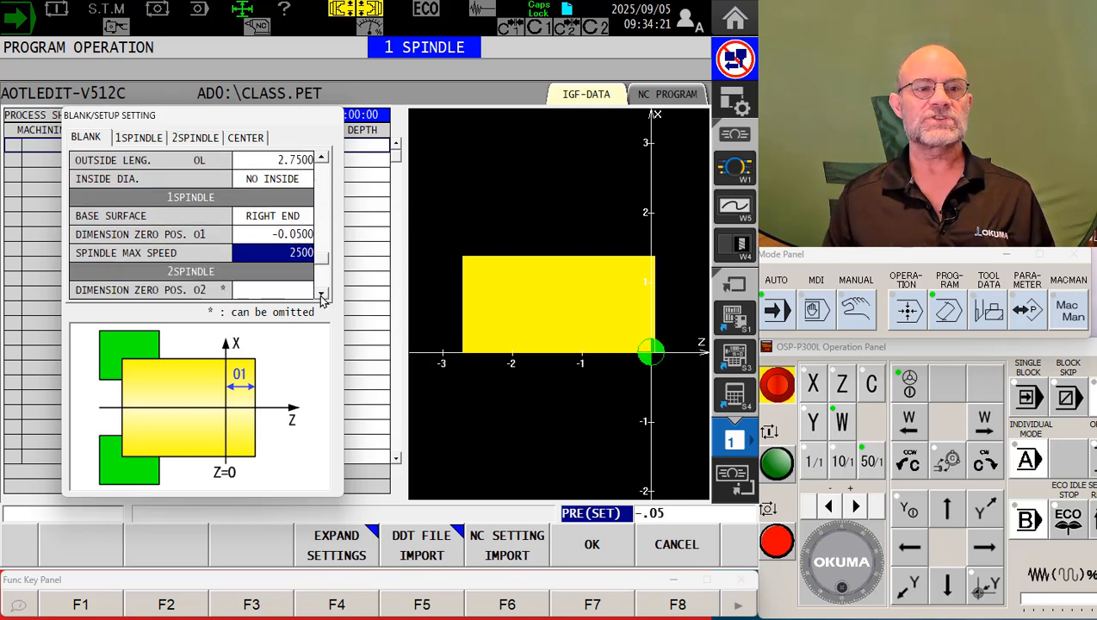
{"action": "mouse_move", "coordinate": [267, 264]}
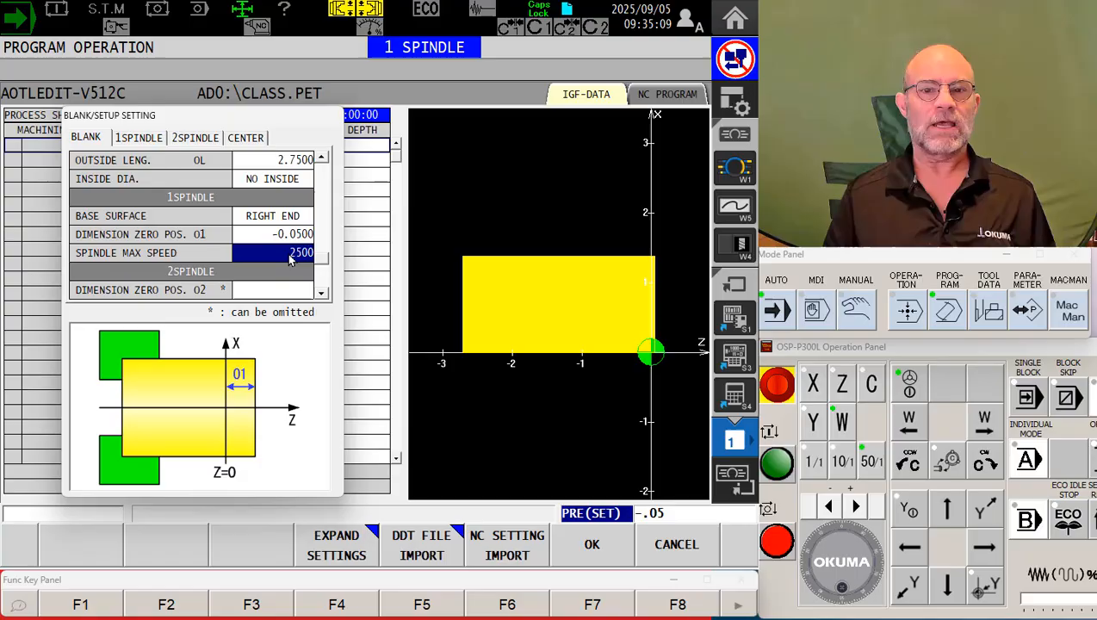
{"action": "mouse_move", "coordinate": [325, 296]}
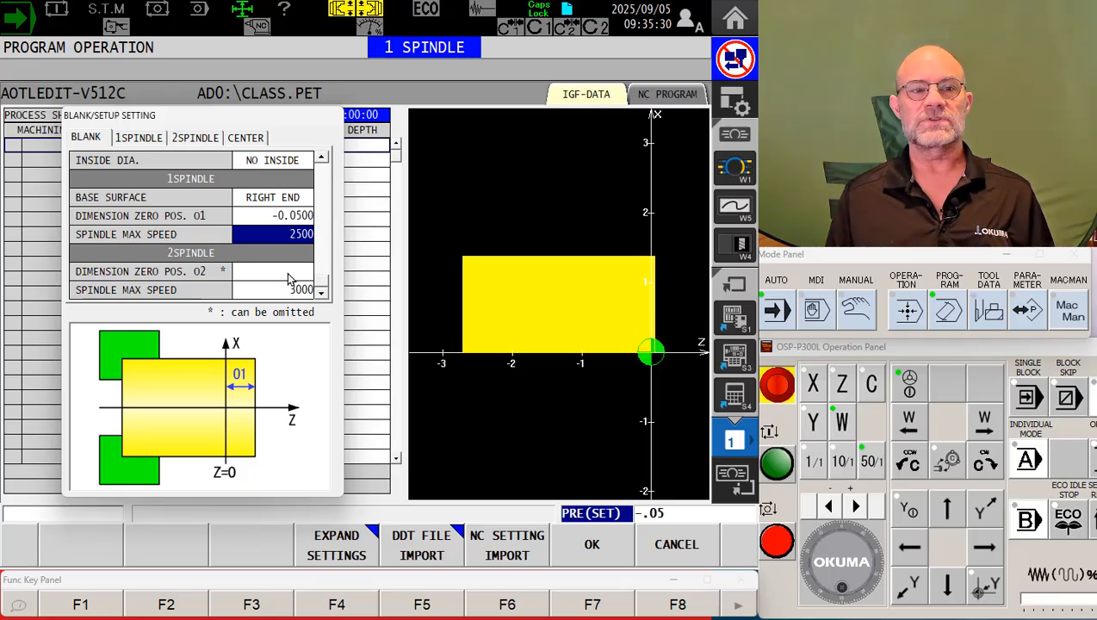
{"action": "mouse_move", "coordinate": [168, 273]}
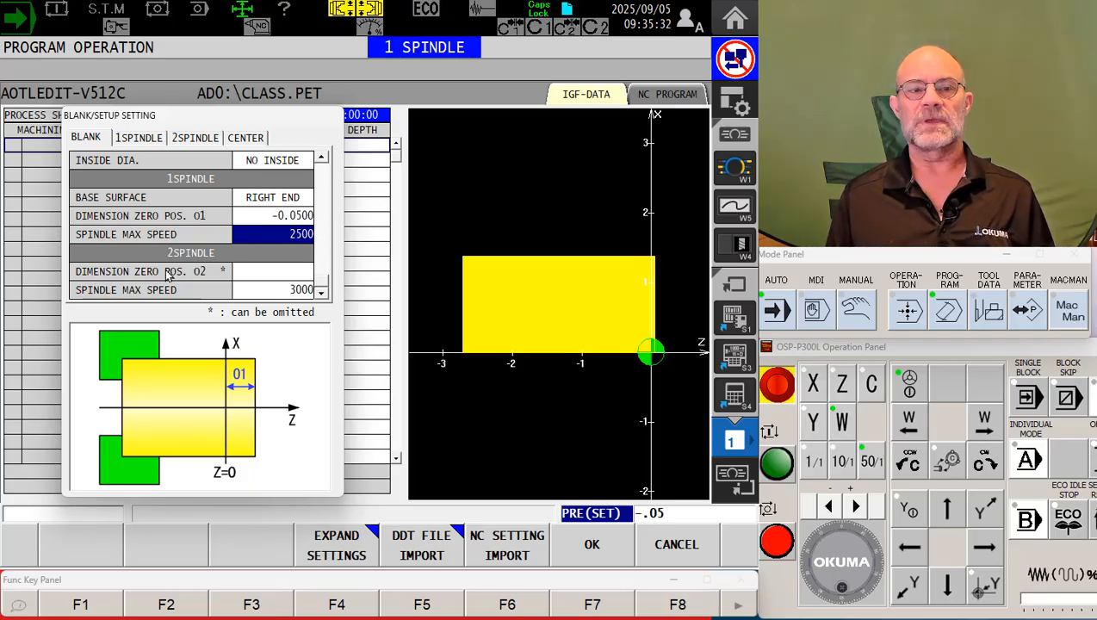
{"action": "mouse_move", "coordinate": [274, 278]}
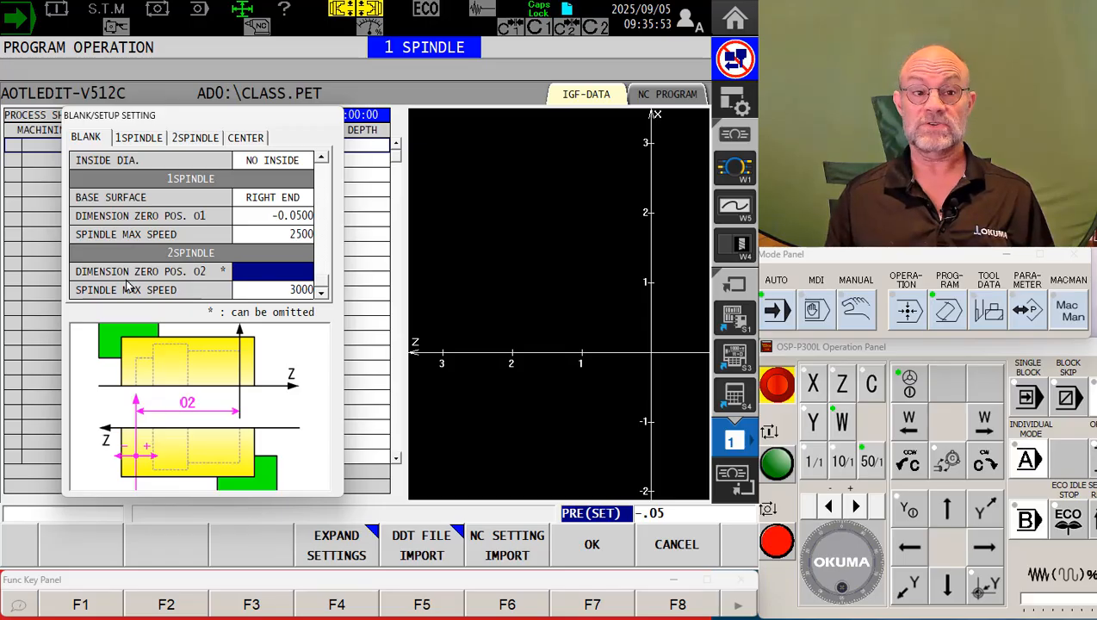
{"action": "mouse_move", "coordinate": [140, 423]}
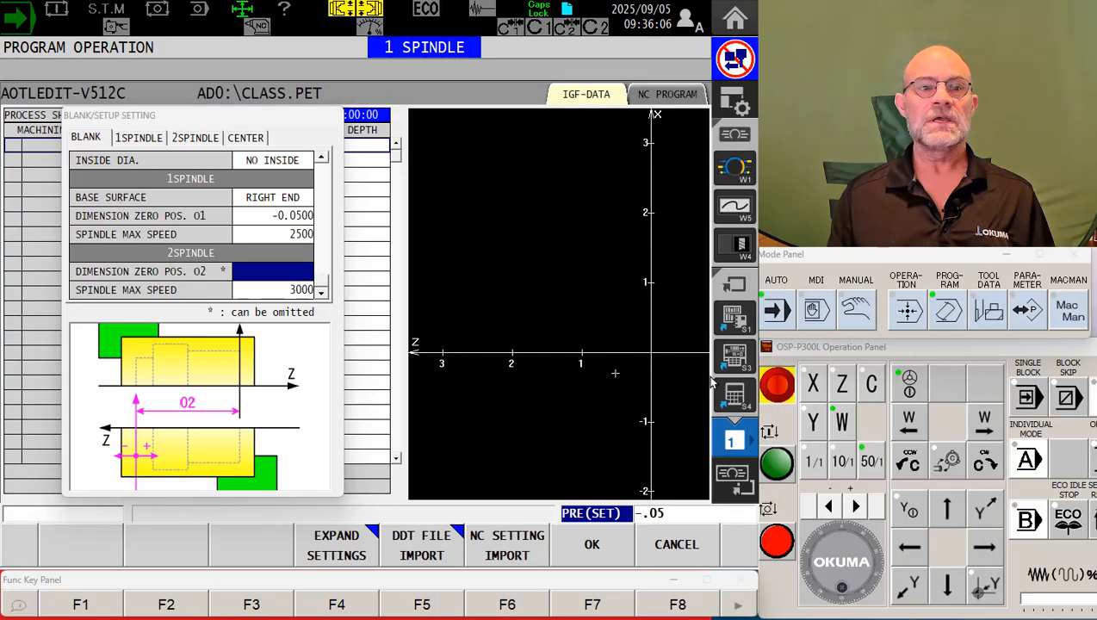
{"action": "mouse_move", "coordinate": [218, 442]}
{"action": "type", "text": "-2.5000"}
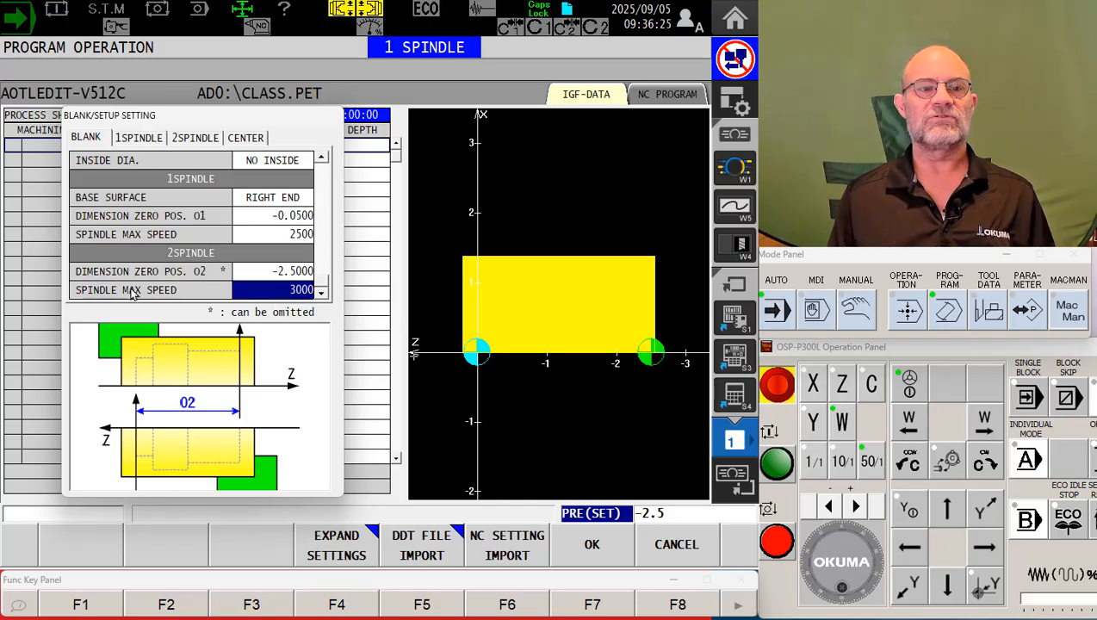
{"action": "mouse_move", "coordinate": [250, 312]}
{"action": "type", "text": "1875"}
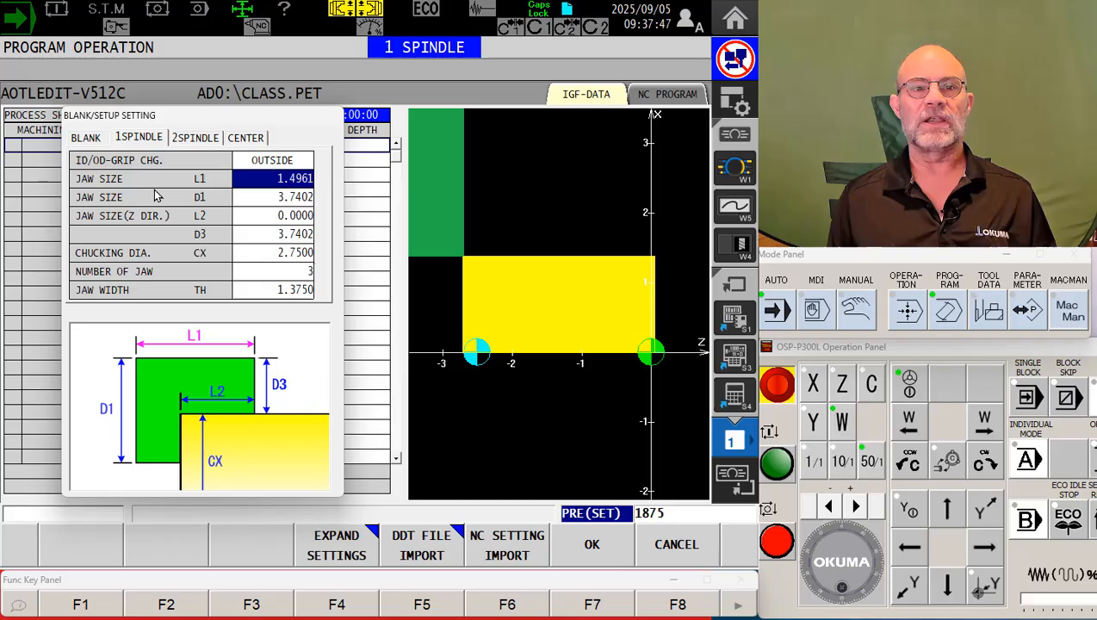
{"action": "mouse_move", "coordinate": [229, 212]}
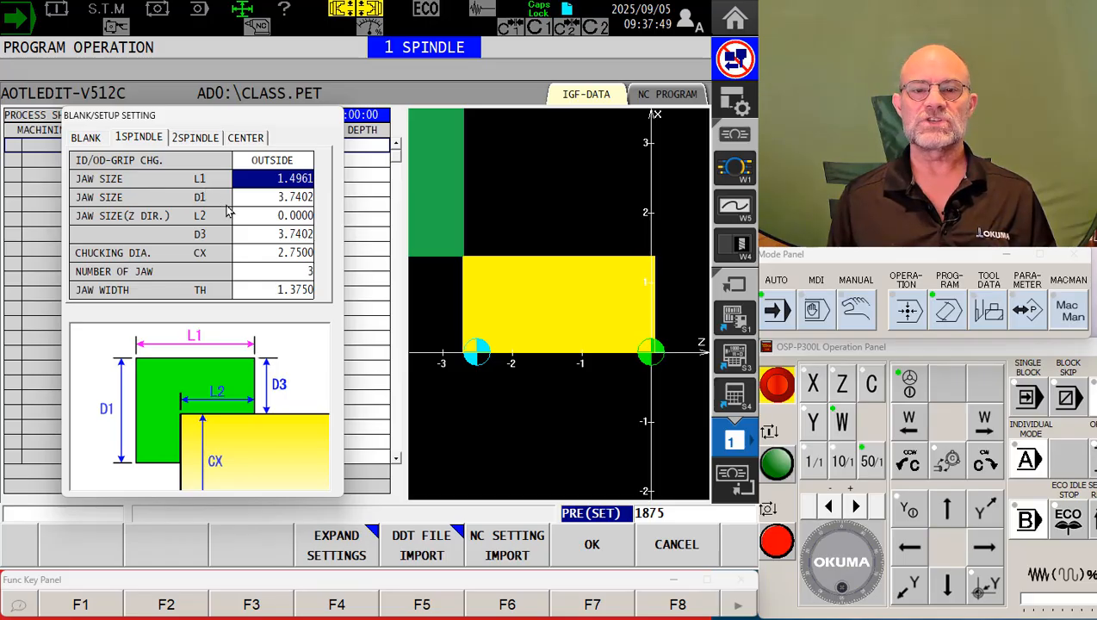
{"action": "mouse_move", "coordinate": [33, 153]}
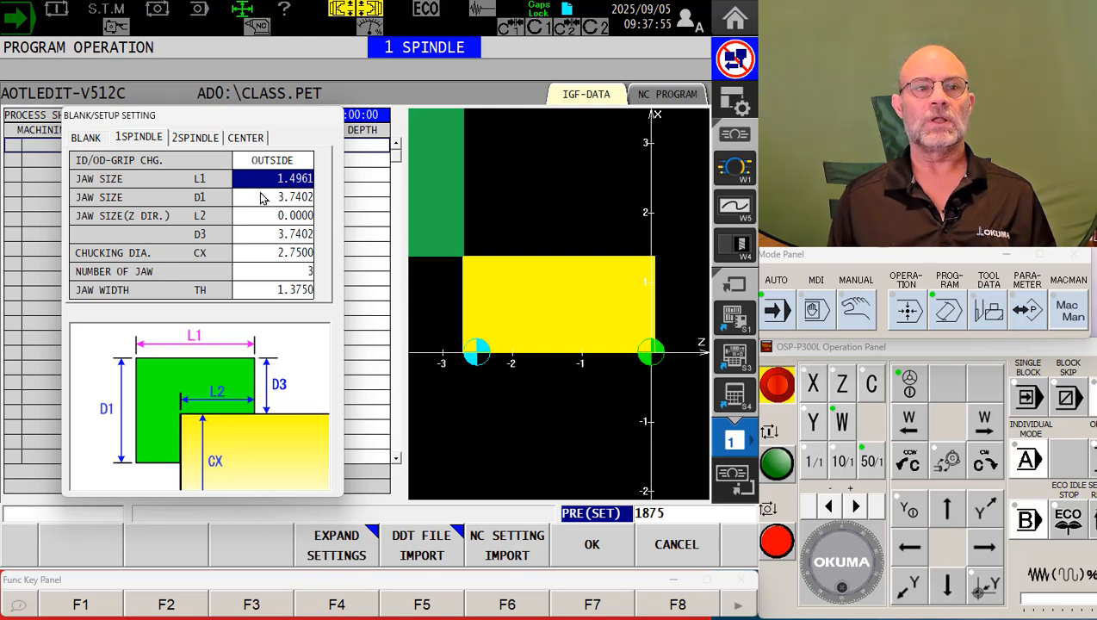
{"action": "mouse_move", "coordinate": [190, 349]}
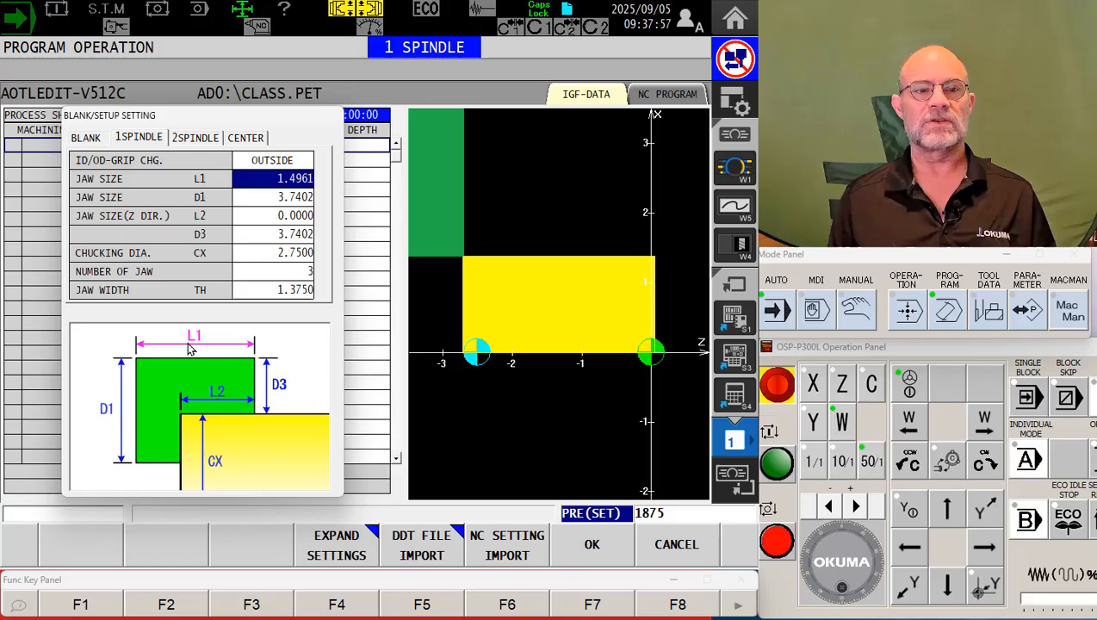
{"action": "mouse_move", "coordinate": [215, 374]}
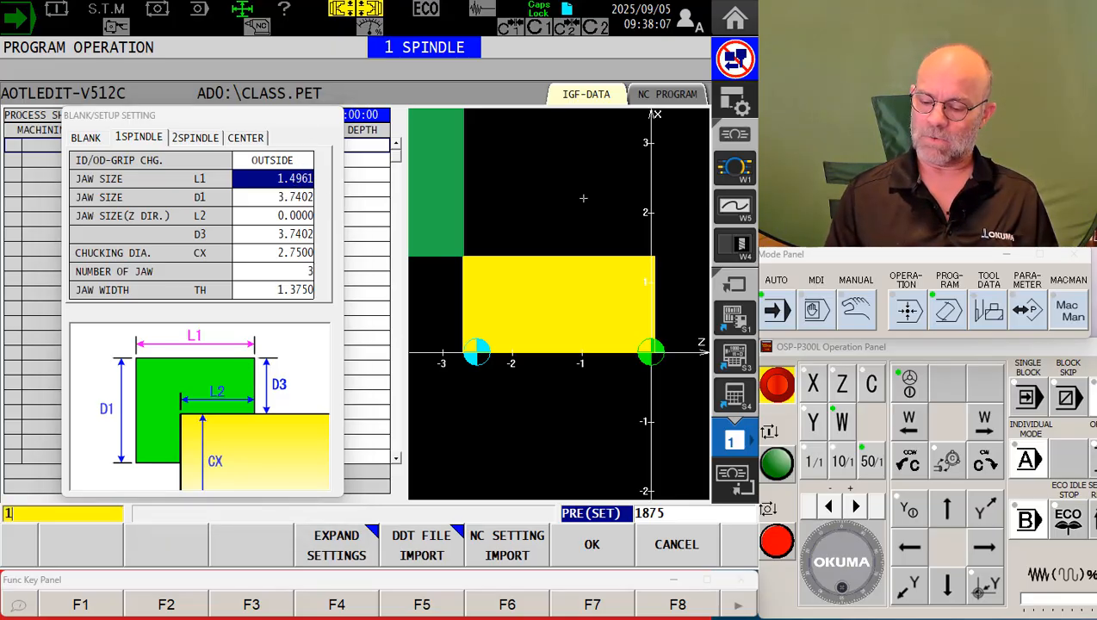
Step: Enter 1.75 as the first spindle's jaw length L1
{"action": "type", "text": "1.7500"}
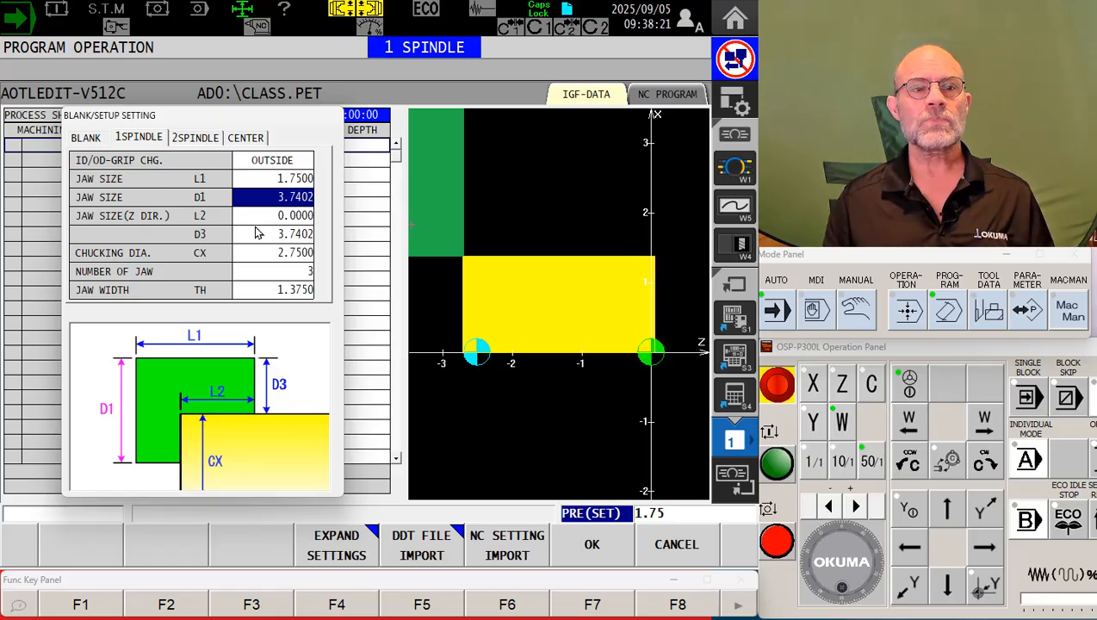
{"action": "mouse_move", "coordinate": [146, 480]}
{"action": "type", "text": "3.25"}
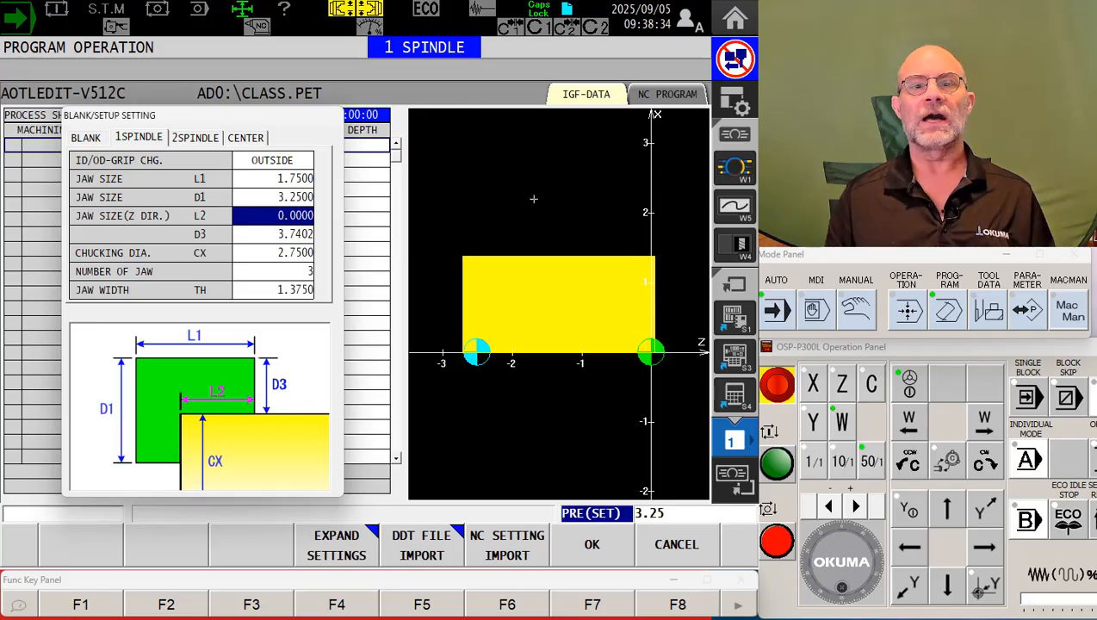
{"action": "mouse_move", "coordinate": [157, 224]}
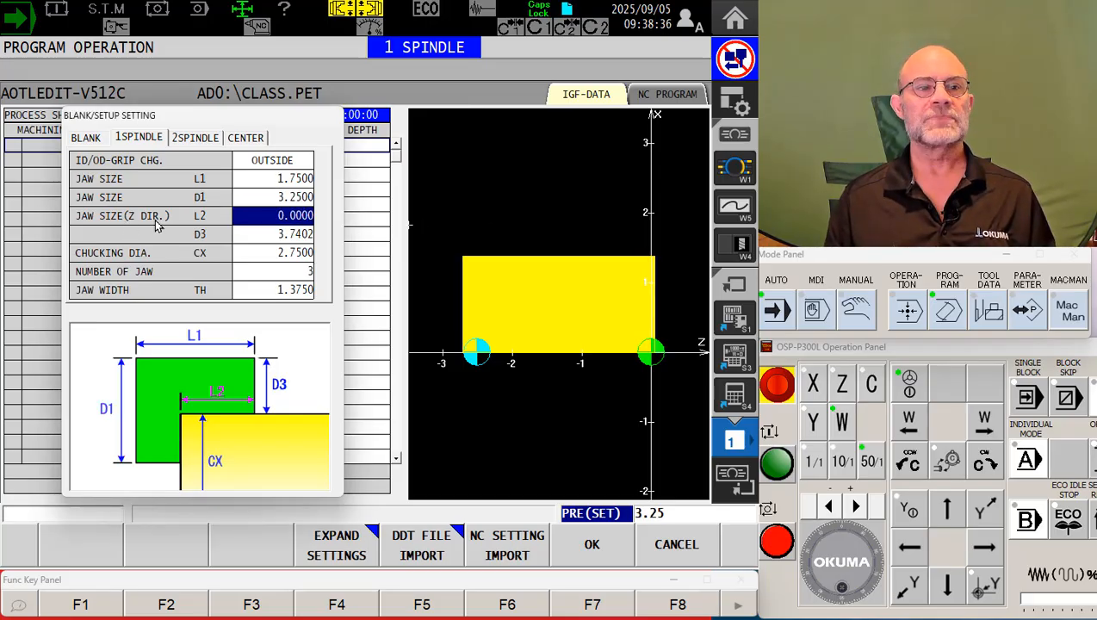
{"action": "mouse_move", "coordinate": [221, 226]}
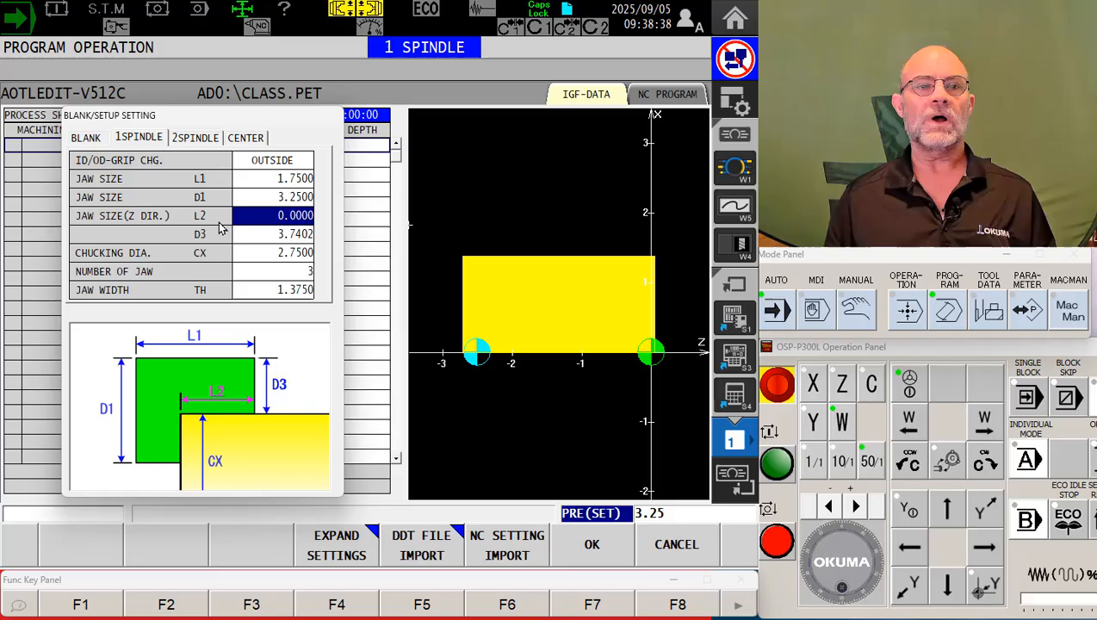
{"action": "mouse_move", "coordinate": [233, 409]}
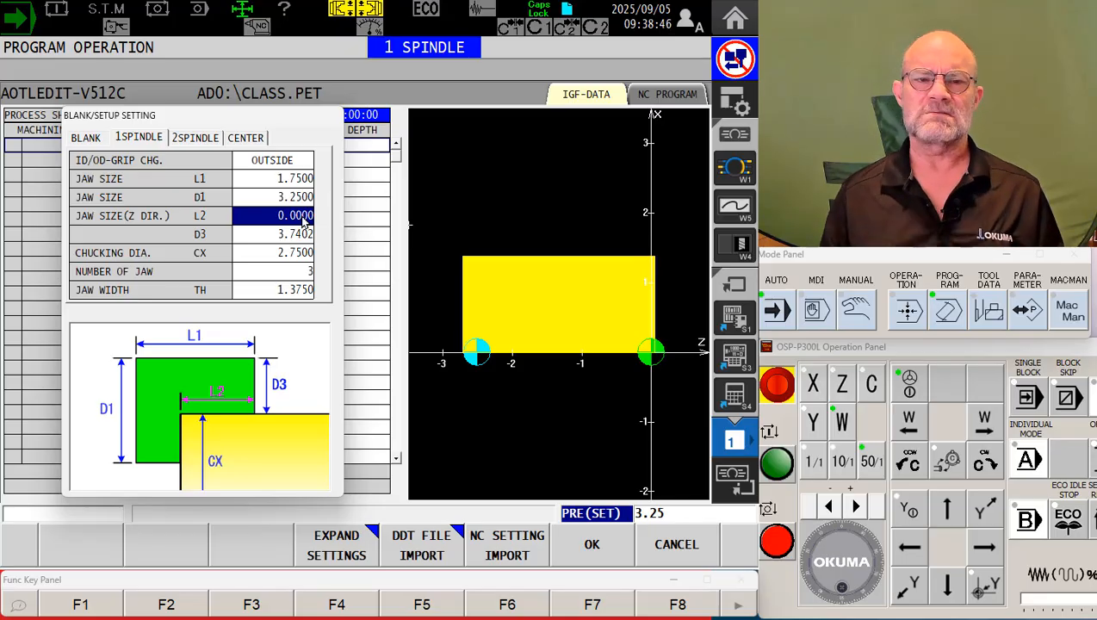
{"action": "mouse_move", "coordinate": [293, 406]}
{"action": "type", "text": ".25"}
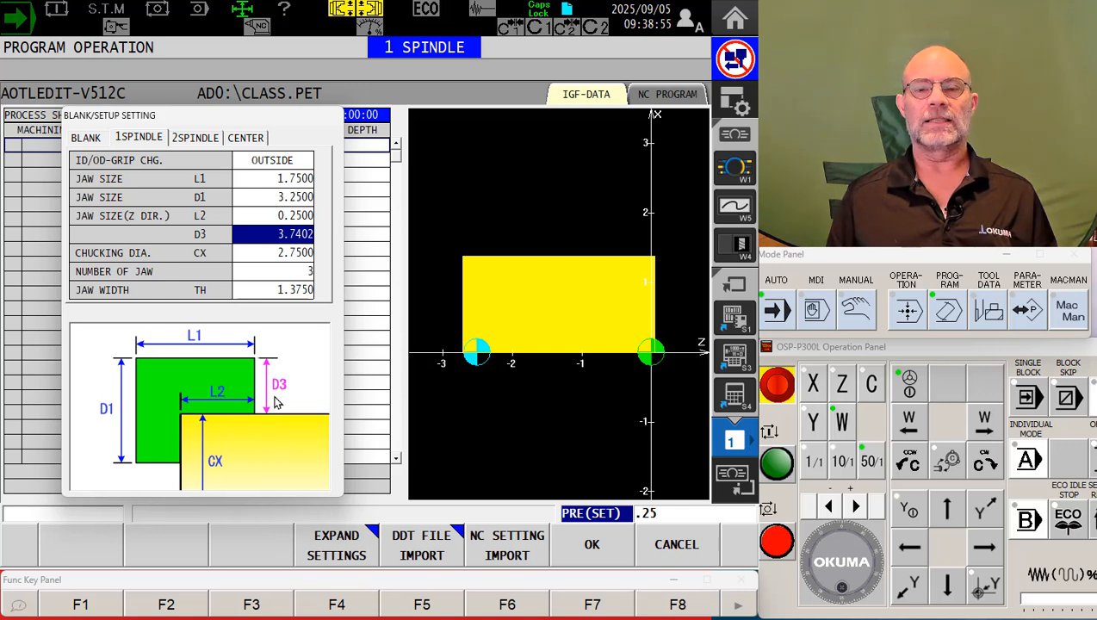
{"action": "mouse_move", "coordinate": [273, 422]}
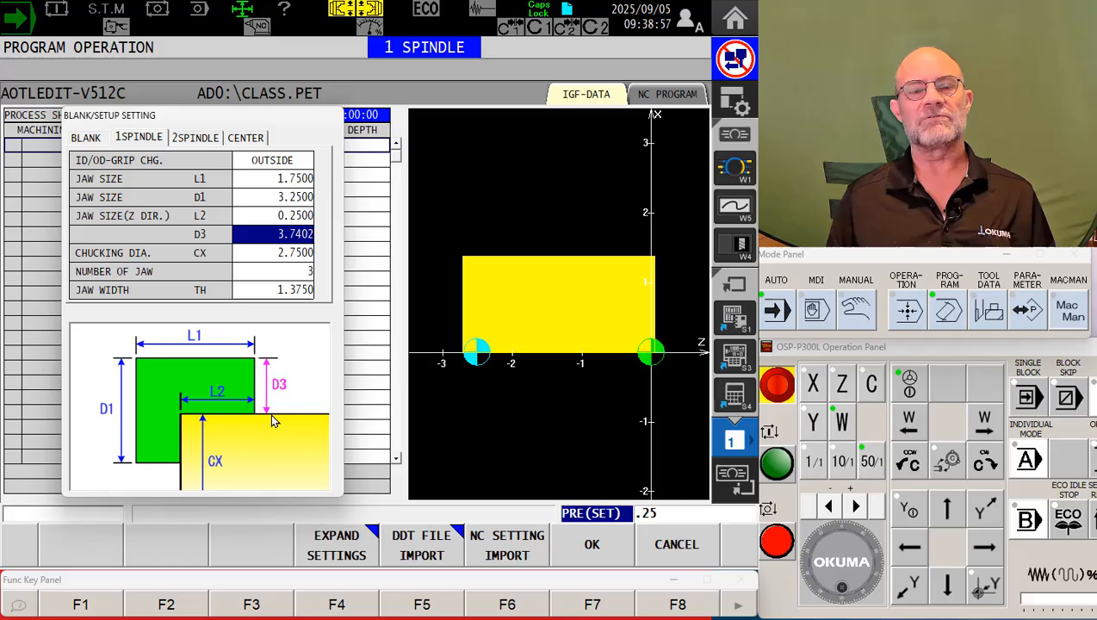
{"action": "mouse_move", "coordinate": [263, 389]}
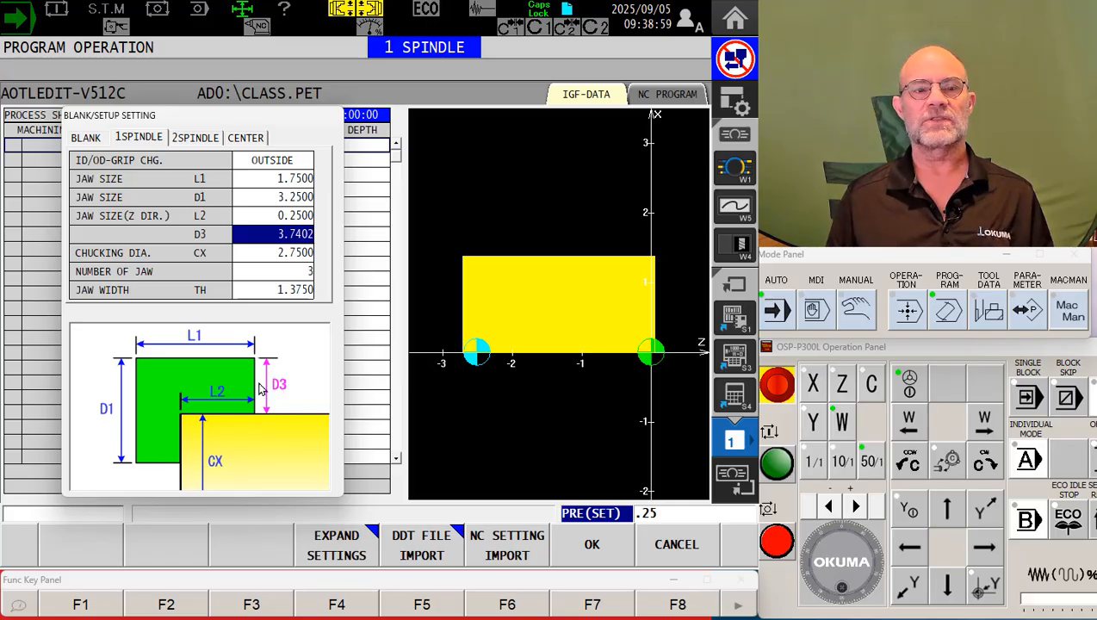
{"action": "mouse_move", "coordinate": [249, 366]}
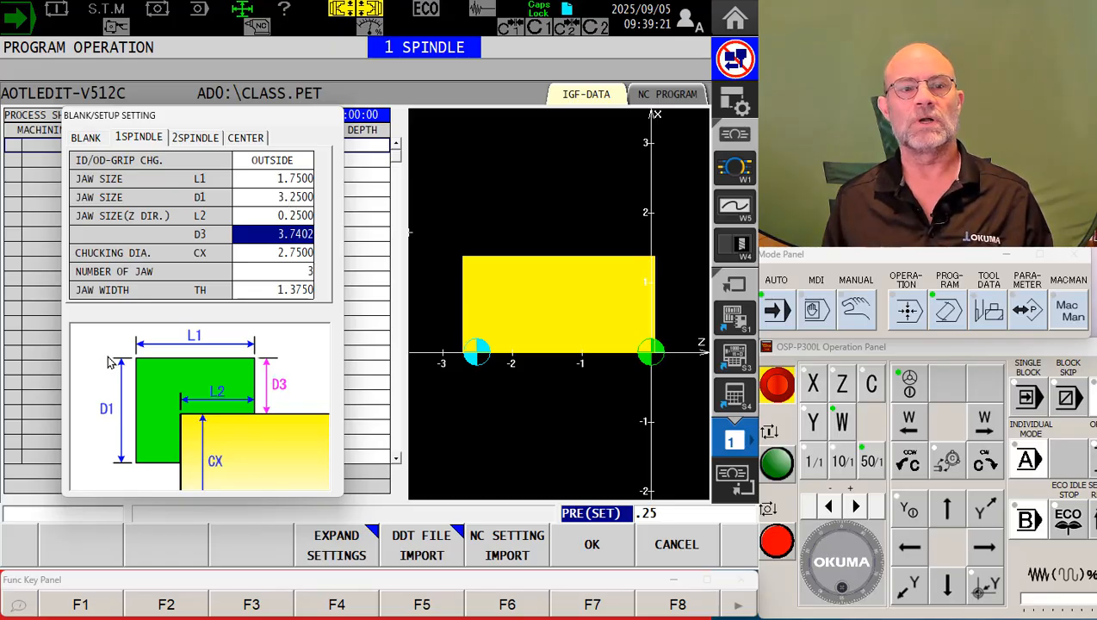
{"action": "mouse_move", "coordinate": [125, 437]}
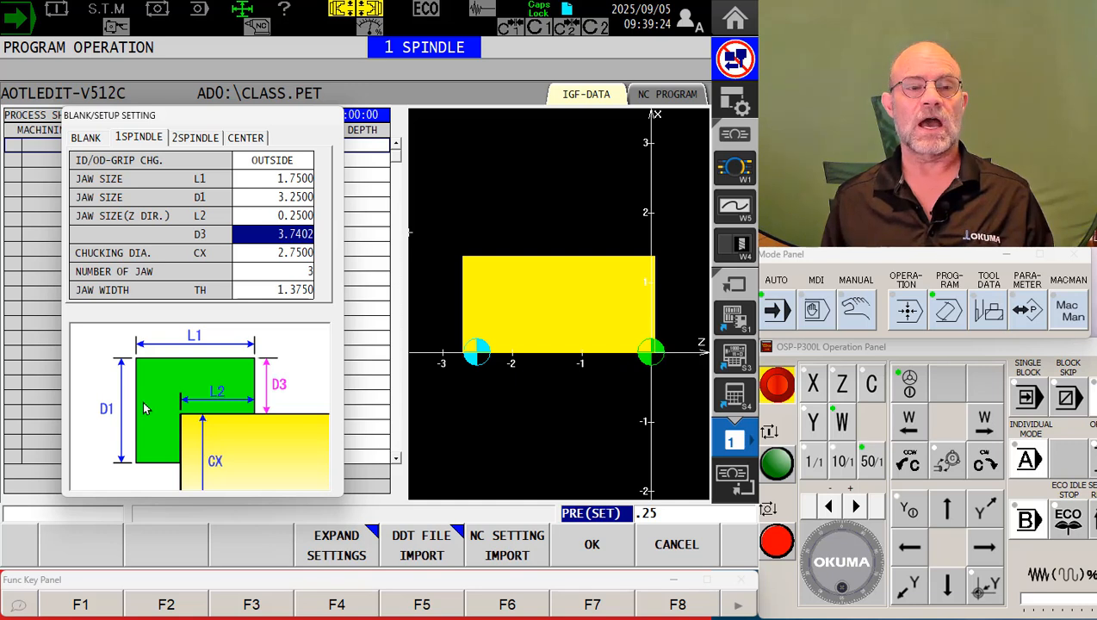
{"action": "mouse_move", "coordinate": [155, 471]}
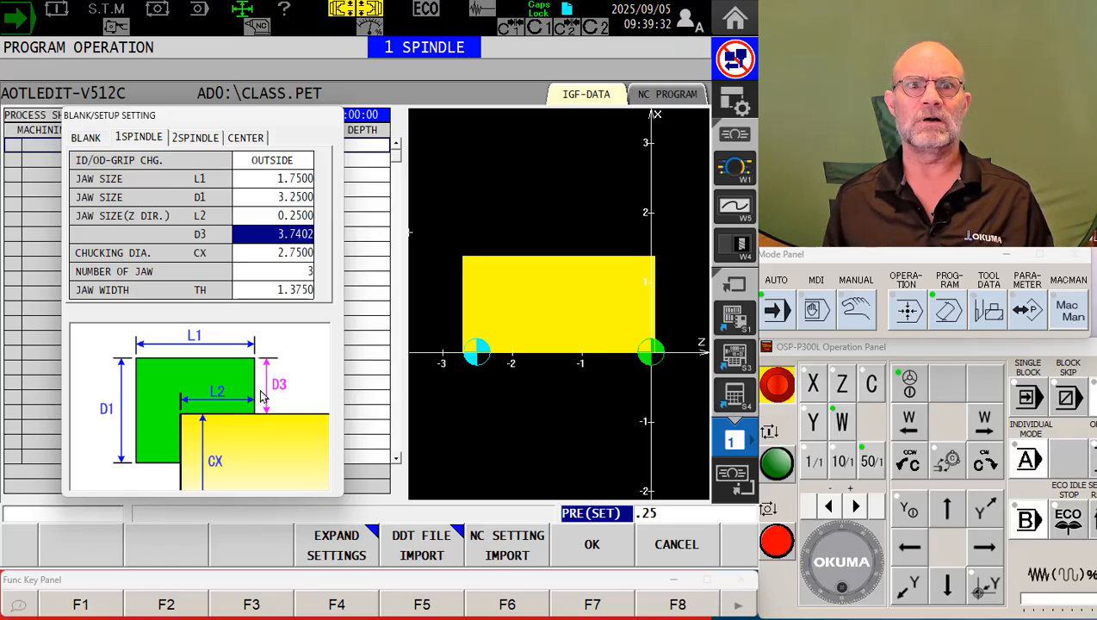
{"action": "mouse_move", "coordinate": [349, 288]}
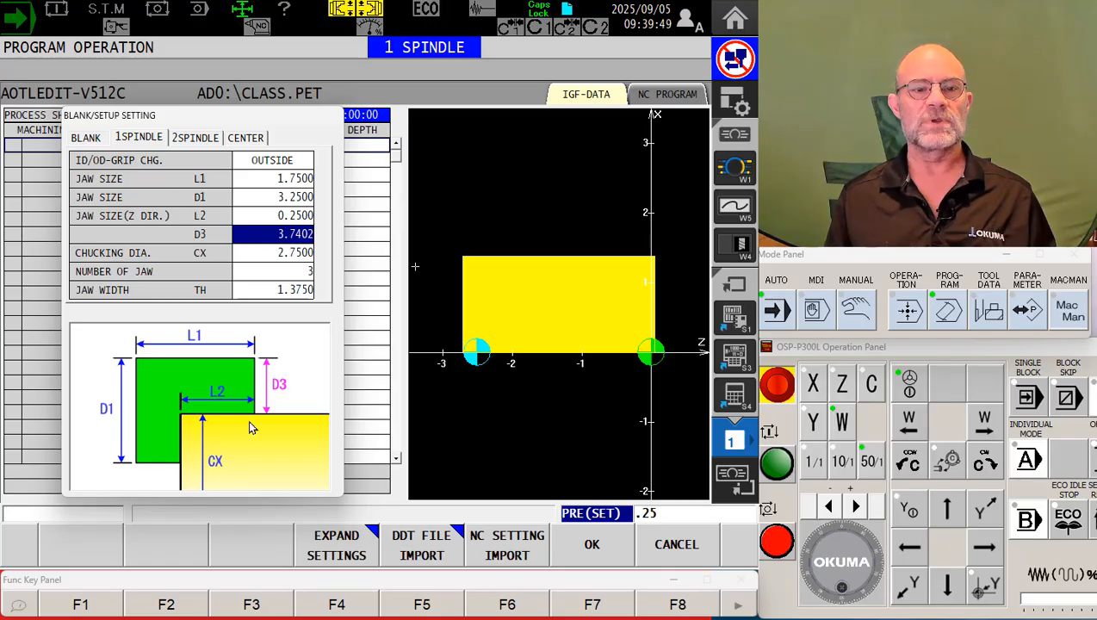
{"action": "mouse_move", "coordinate": [287, 398]}
{"action": "type", "text": "2.75"}
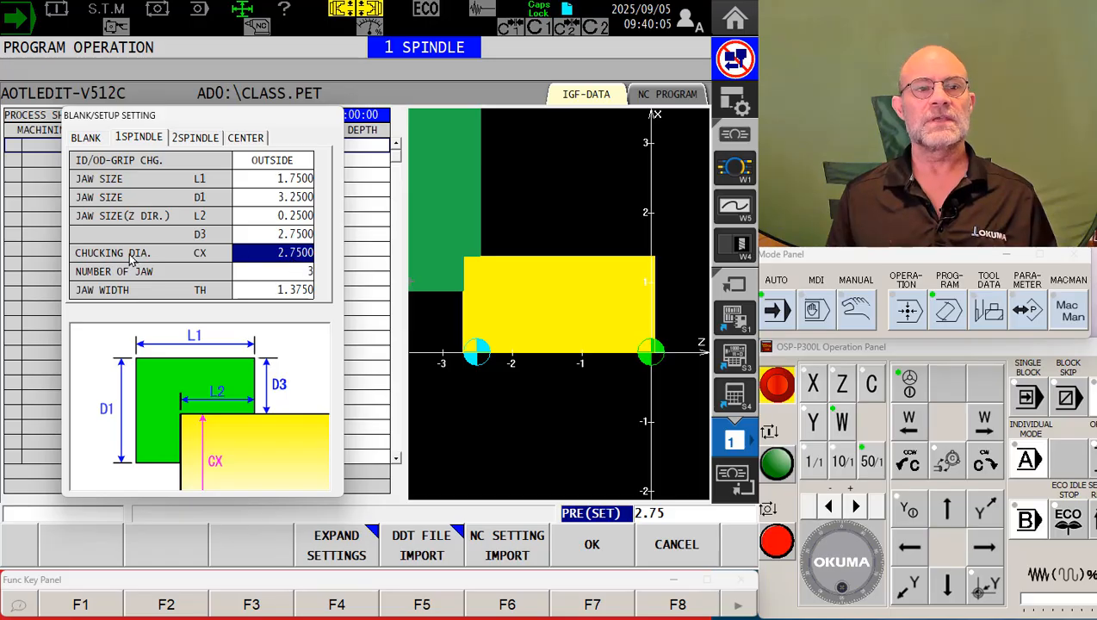
{"action": "mouse_move", "coordinate": [287, 261]}
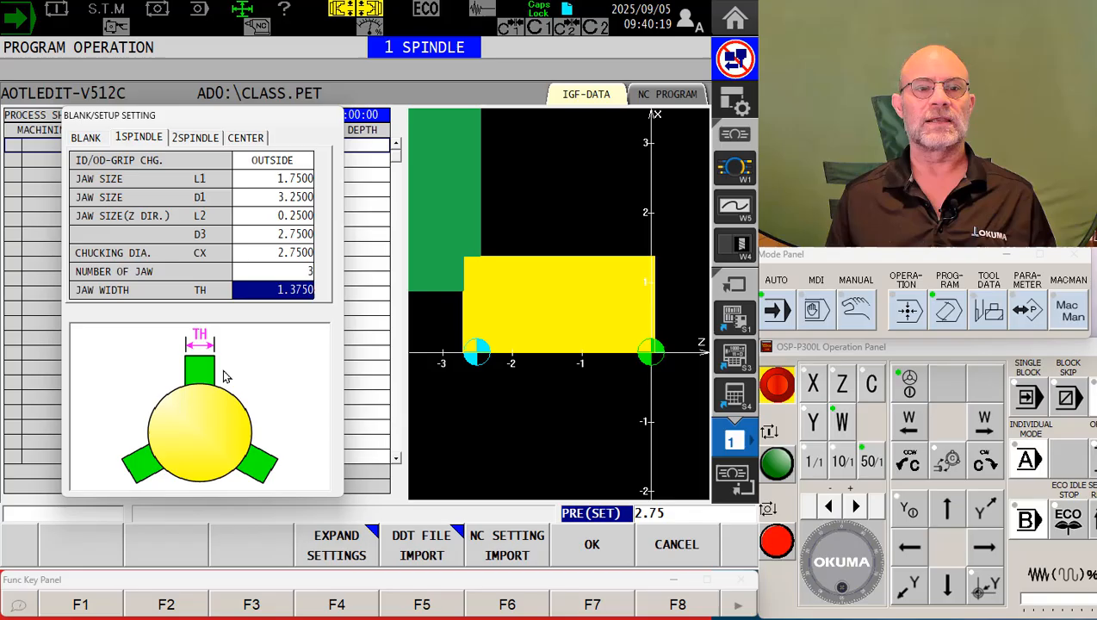
{"action": "mouse_move", "coordinate": [211, 358]}
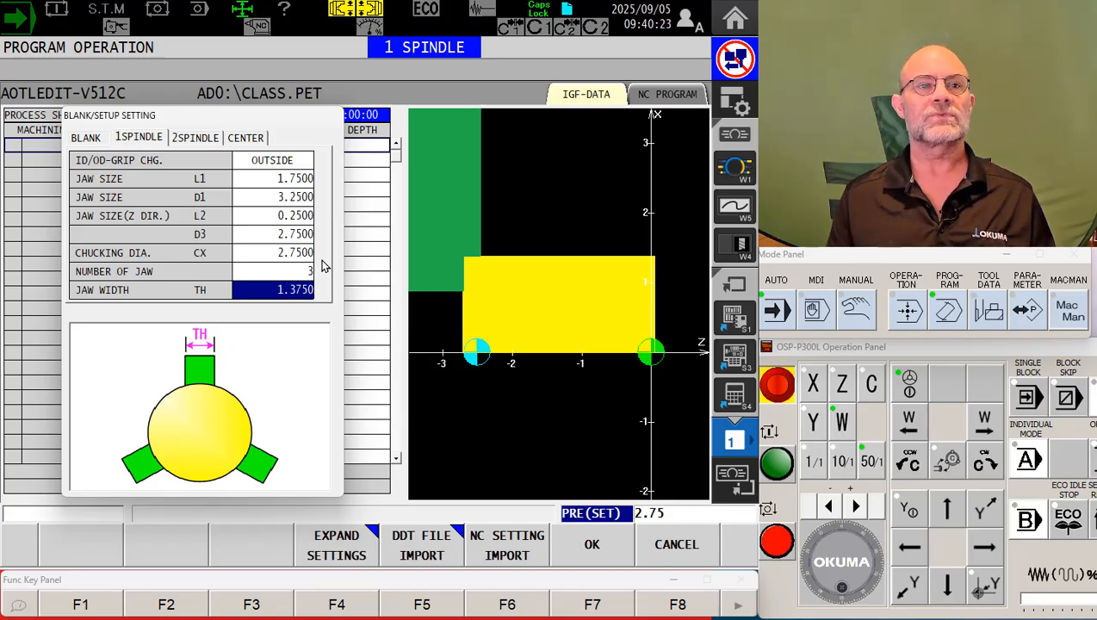
{"action": "mouse_move", "coordinate": [250, 268]}
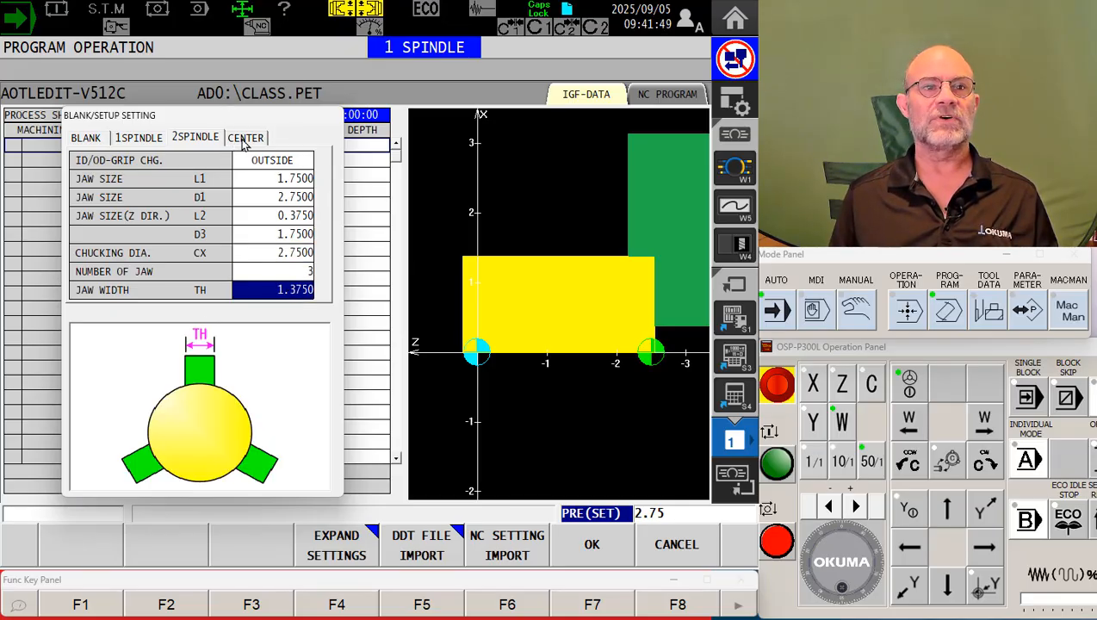
Step: Review center support and blank settings, then confirm the blank/setup data with OK
{"action": "left_click", "coordinate": [246, 137]}
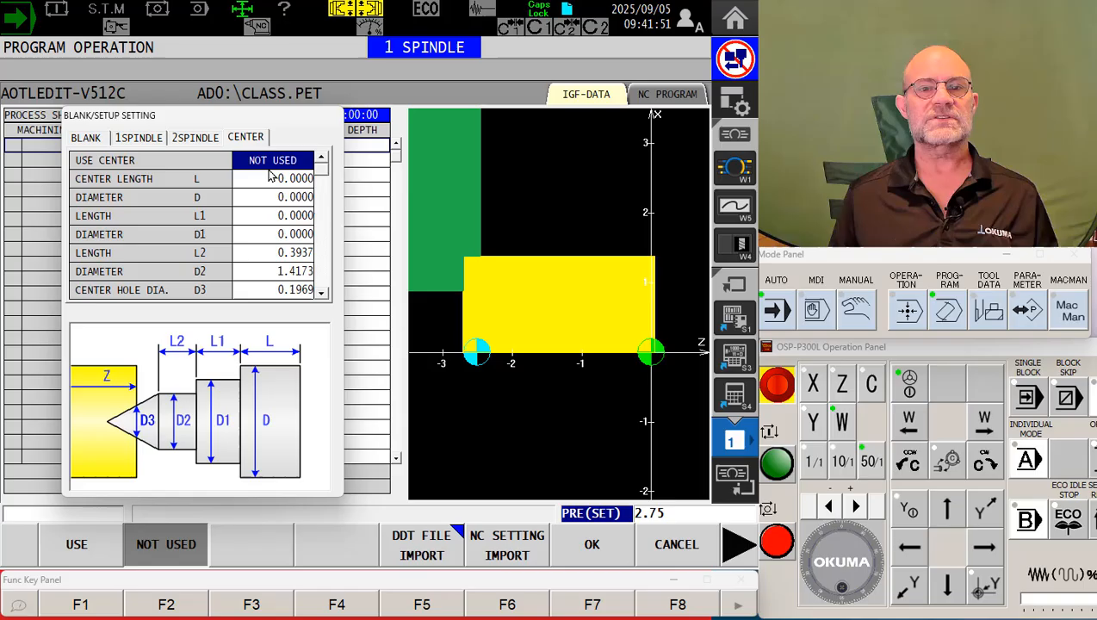
{"action": "left_click", "coordinate": [85, 138]}
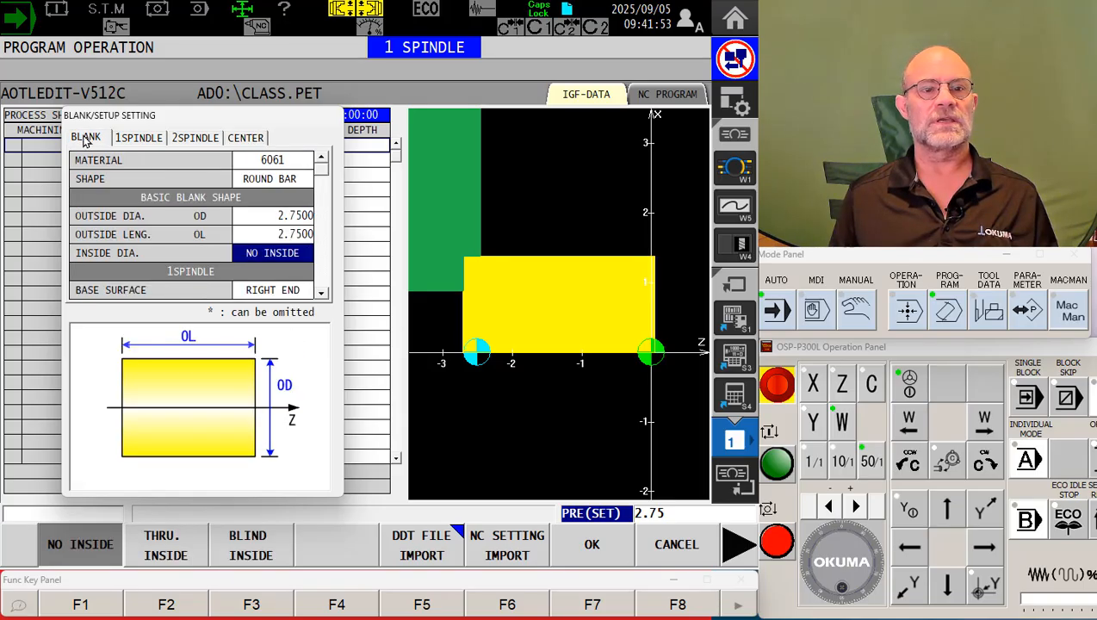
{"action": "mouse_move", "coordinate": [186, 170]}
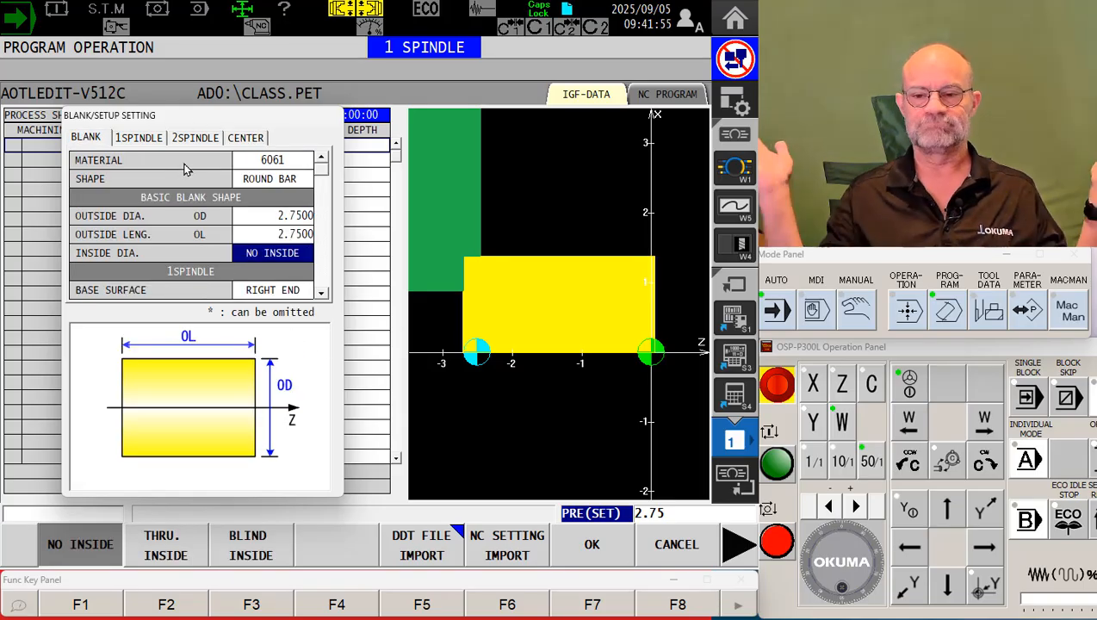
{"action": "mouse_move", "coordinate": [63, 473]}
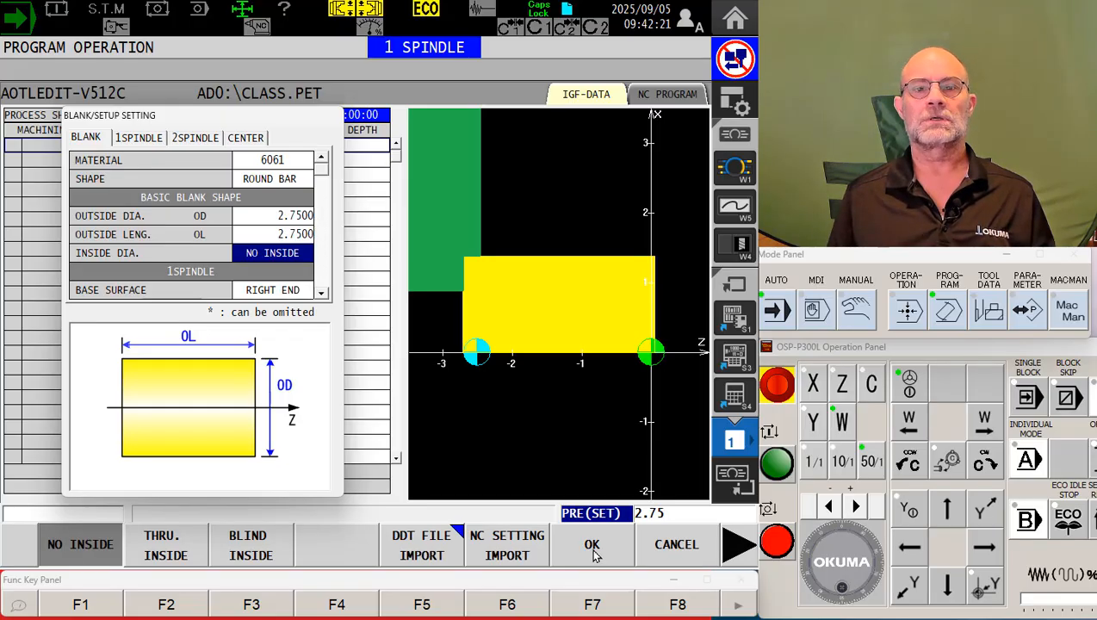
{"action": "left_click", "coordinate": [592, 545]}
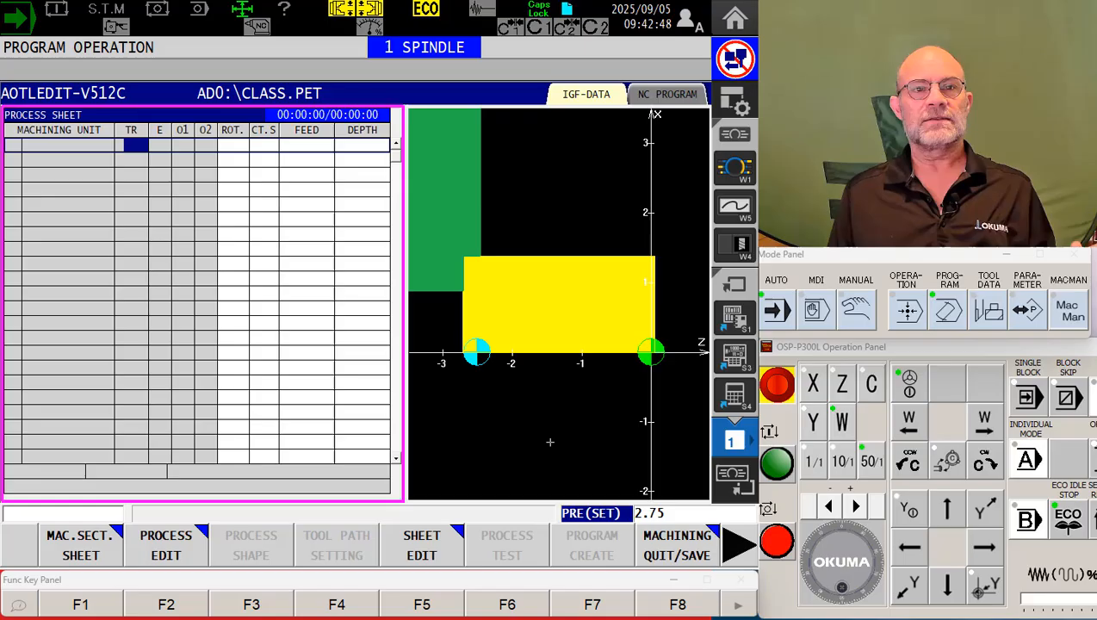